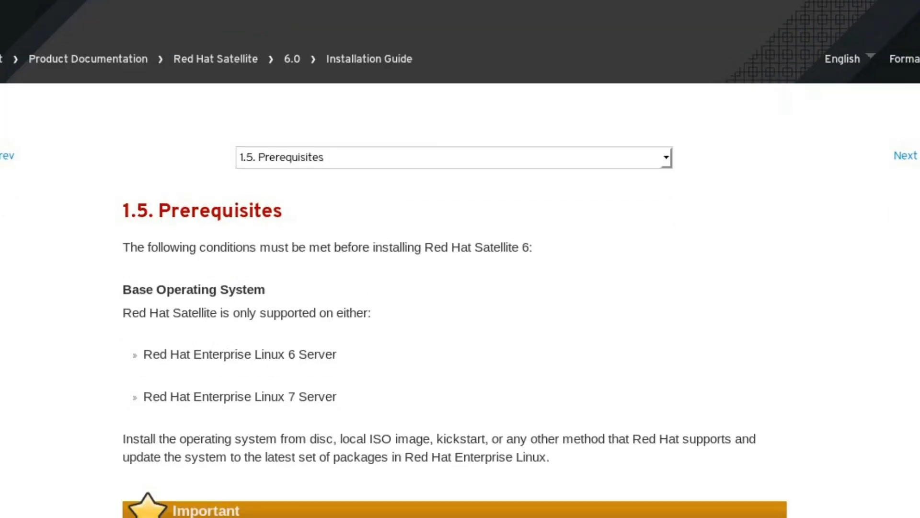
- Scroll the Prerequisites page down past the port tables to the iptables/firewall-cmd commands
{"action": "scroll", "scroll_direction": "down", "scroll_amount": 3}
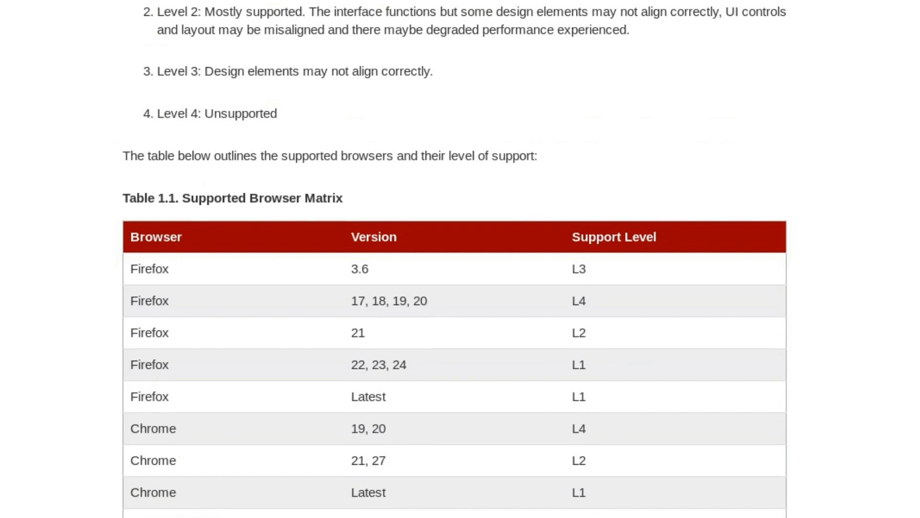
{"action": "scroll", "scroll_direction": "down", "scroll_amount": 3}
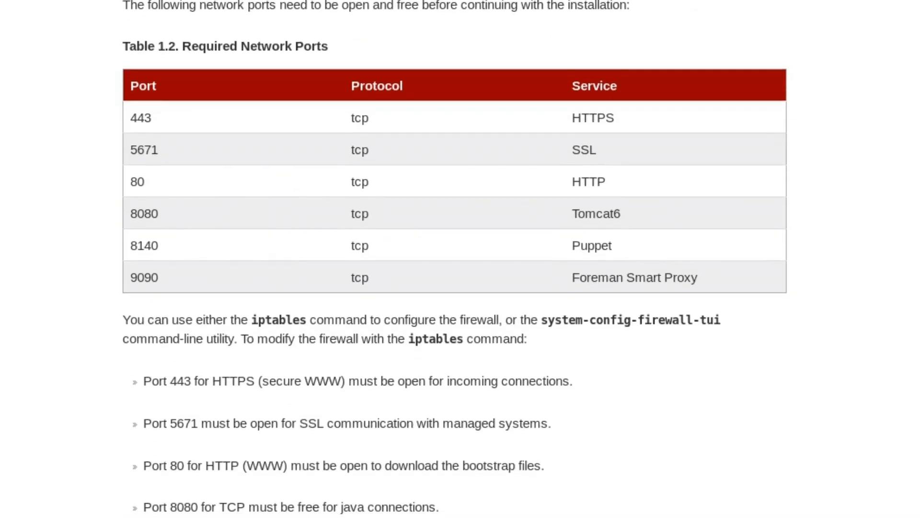
{"action": "scroll", "scroll_direction": "down", "scroll_amount": 3}
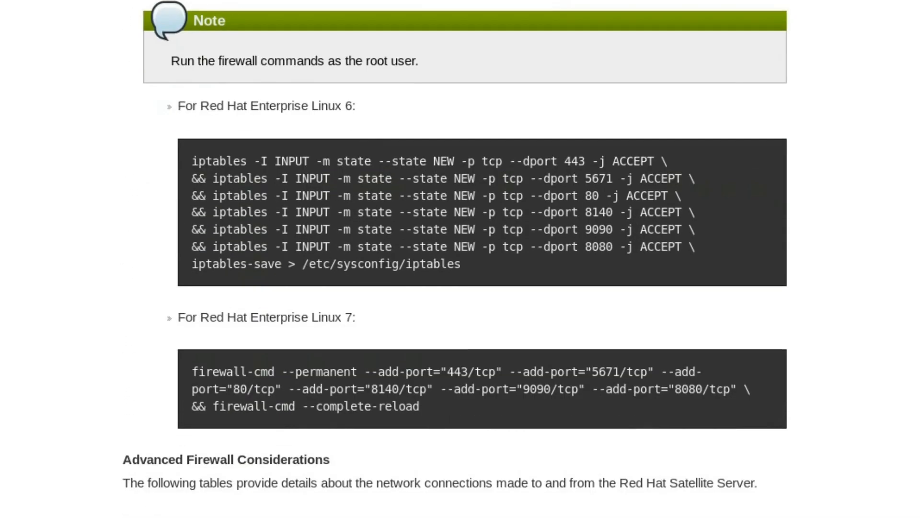
{"action": "scroll", "scroll_direction": "down", "scroll_amount": 3}
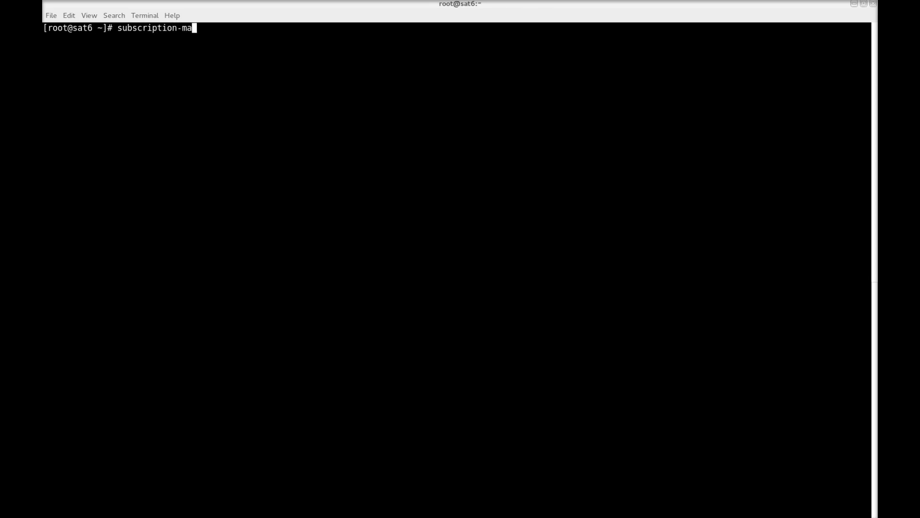
- Run subscription-manager list --consumed to show the Red Hat Satellite Employee Subscription
{"action": "type", "text": "nager"}
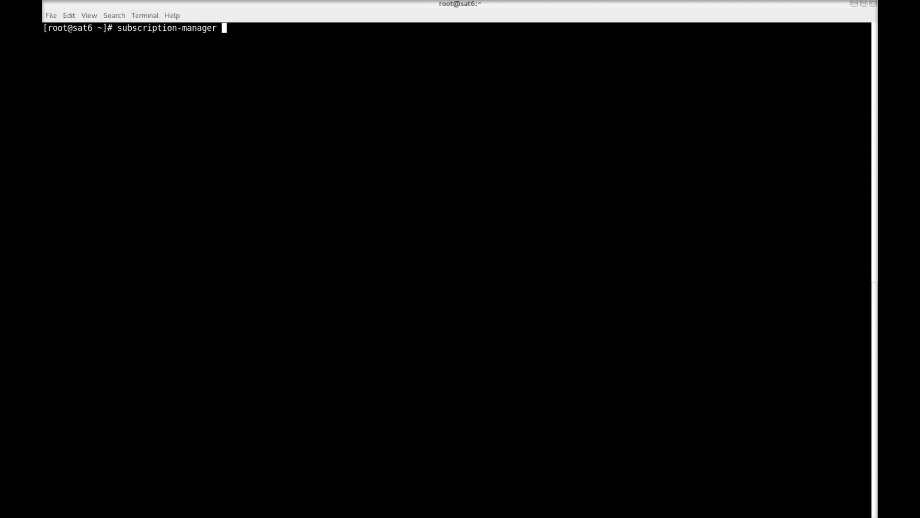
{"action": "type", "text": "list"}
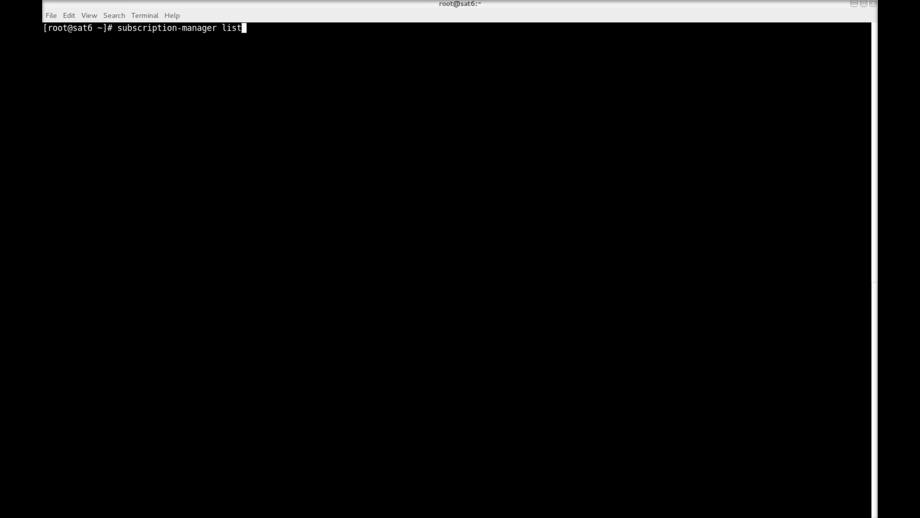
{"action": "type", "text": "--con"}
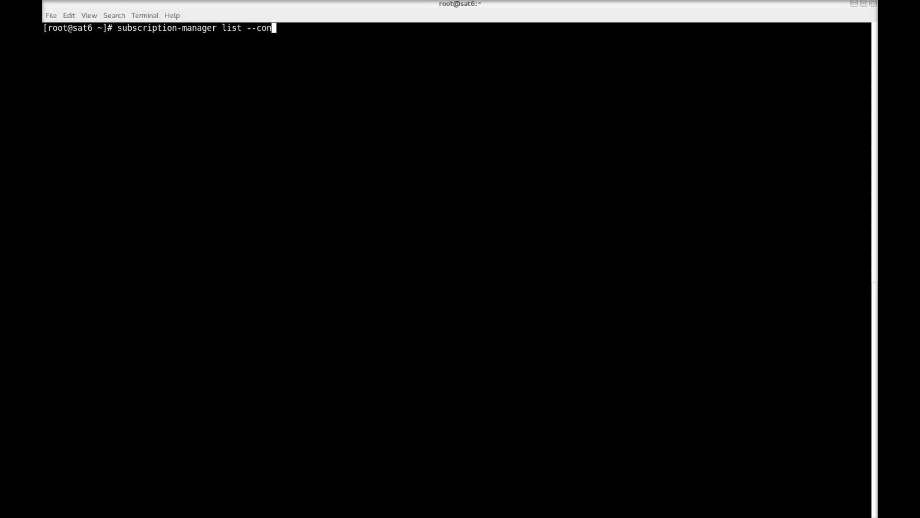
{"action": "type", "text": "sumed"}
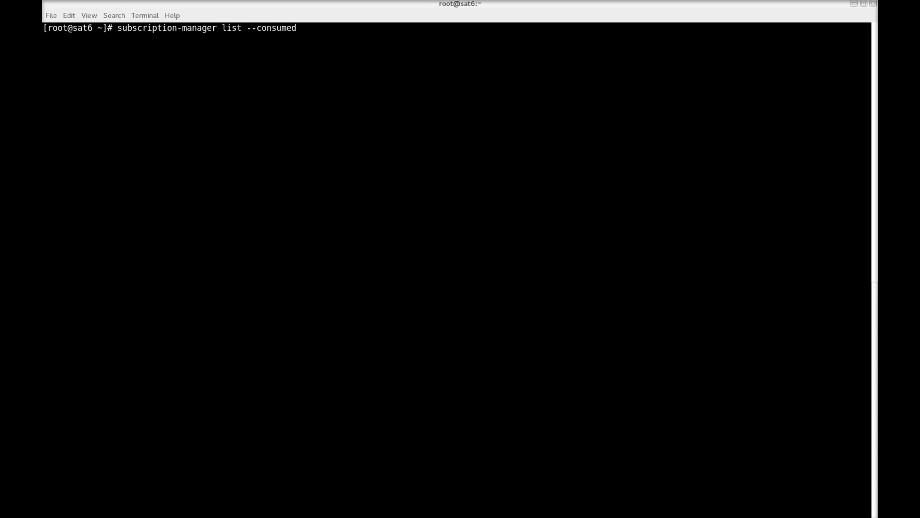
{"action": "key", "text": "Return"}
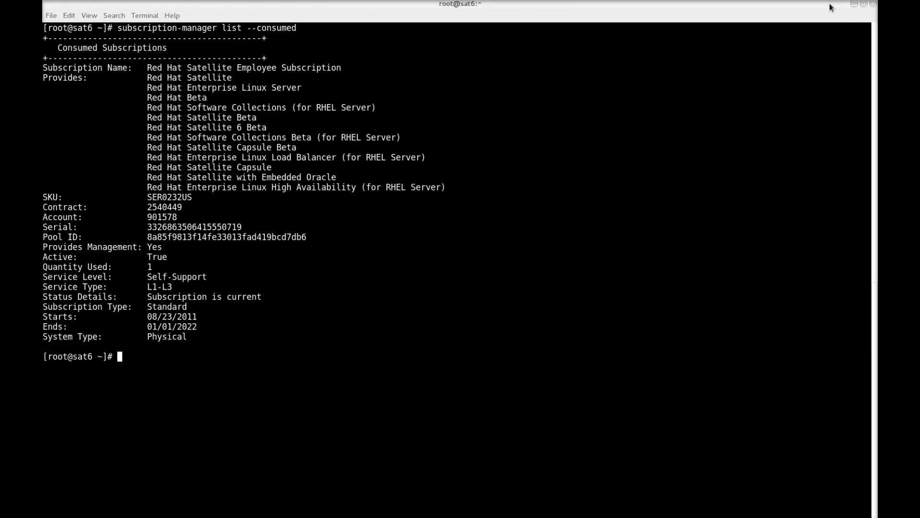
- Begin the subscription-manager repos command enabling rhel-7-server-rpms and rhel-server-rhscl-7-rpms
{"action": "type", "text": "subscripti"}
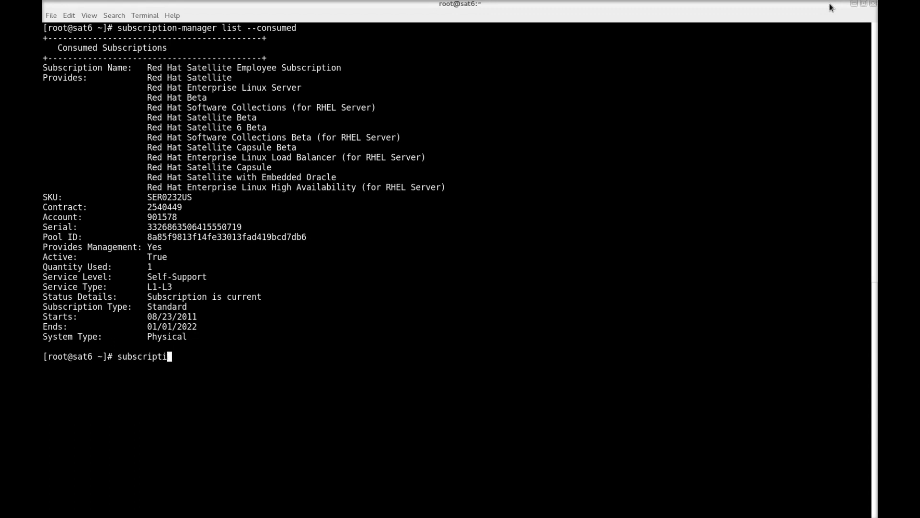
{"action": "type", "text": "on-manager"}
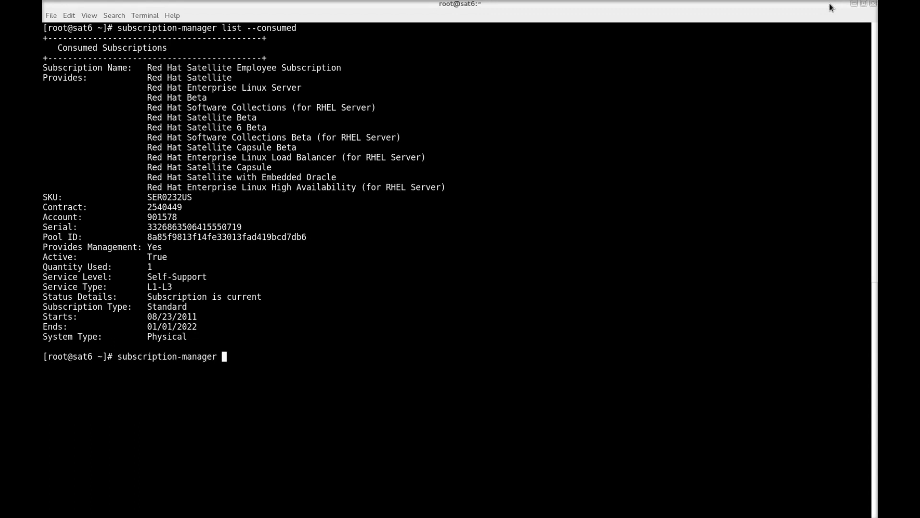
{"action": "type", "text": "repos --enable"}
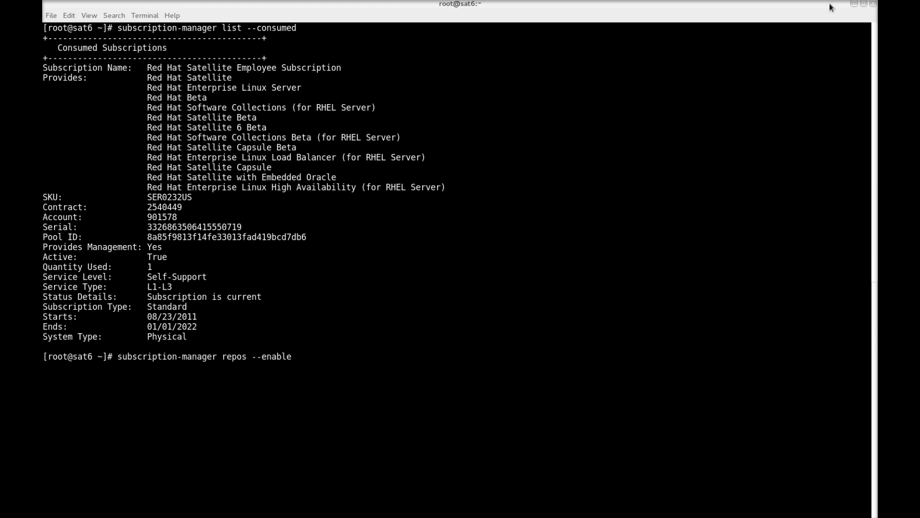
{"action": "type", "text": "rhel-"}
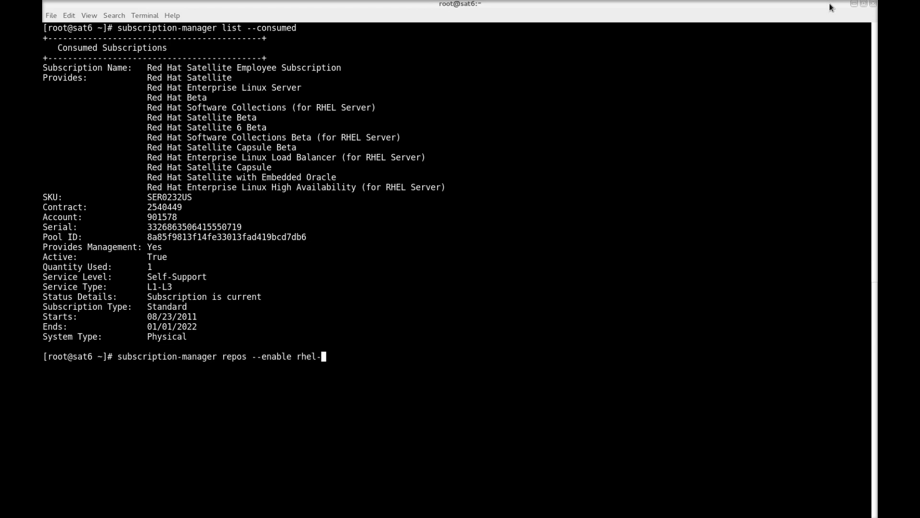
{"action": "type", "text": "7-s"}
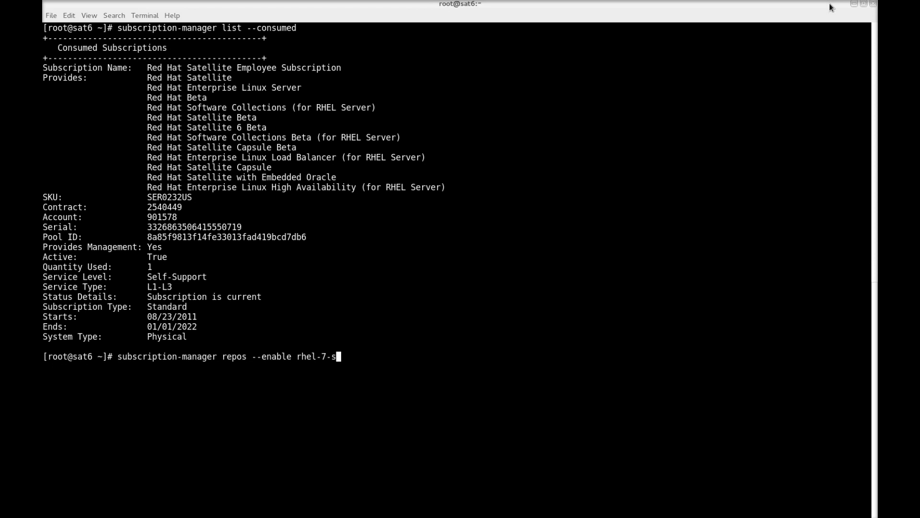
{"action": "type", "text": "erver-rpms --enable"}
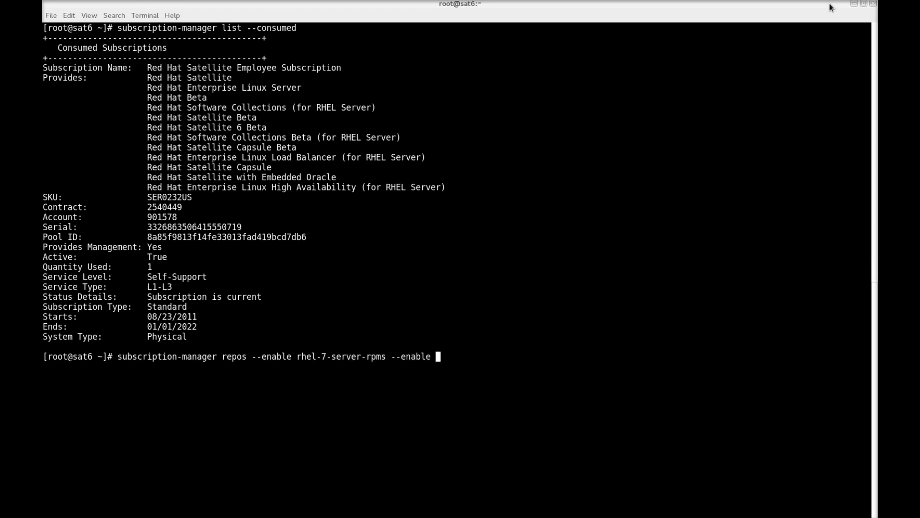
{"action": "type", "text": "rhel-server-"}
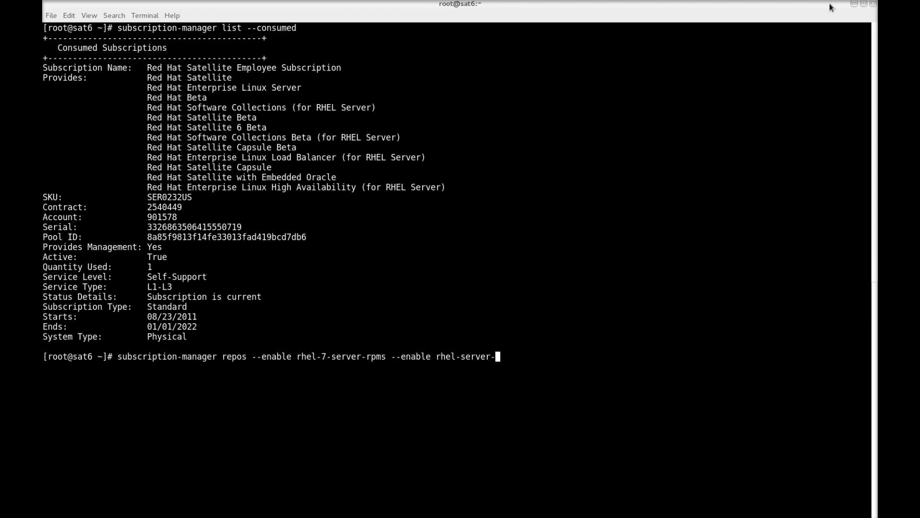
{"action": "type", "text": "rhscl"}
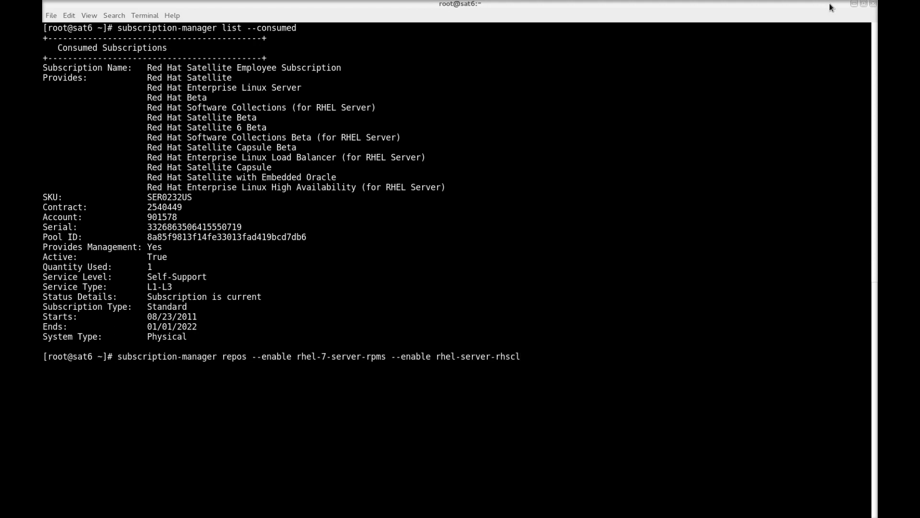
{"action": "type", "text": "-7-rpms"}
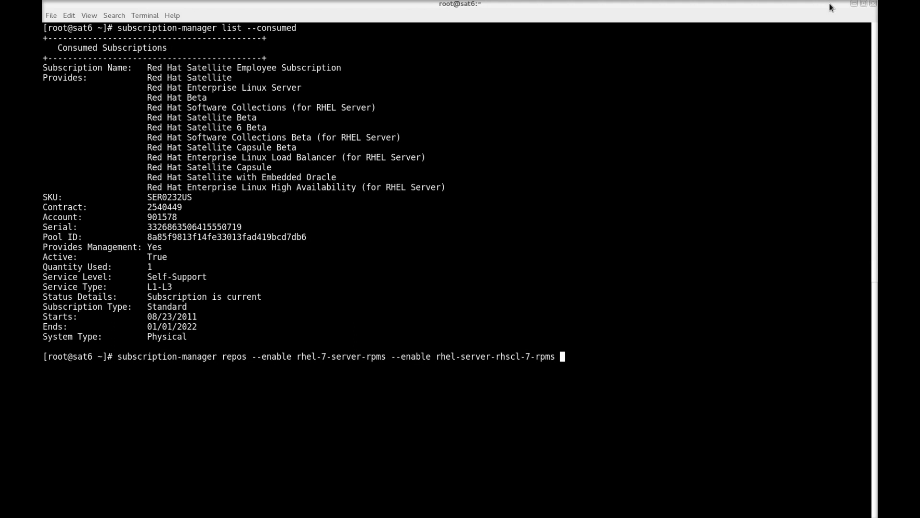
- Add --enable rhel-7-server-satellite-6.0-rpms and run the command to enable all three repositories
{"action": "type", "text": "--enab"}
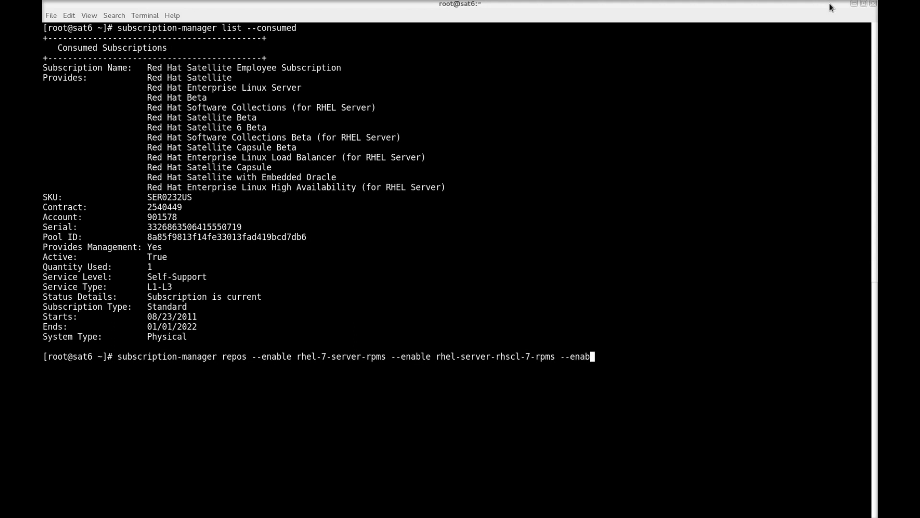
{"action": "type", "text": "le rhel"}
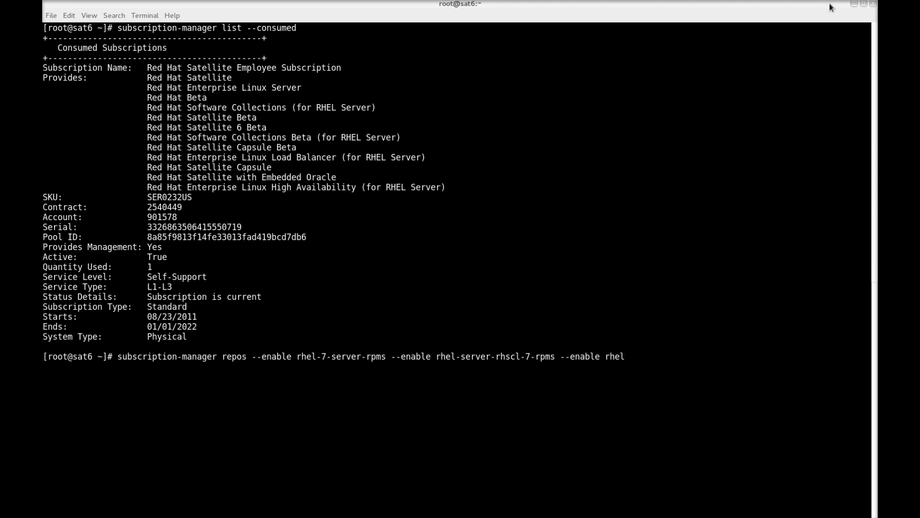
{"action": "type", "text": "-7"}
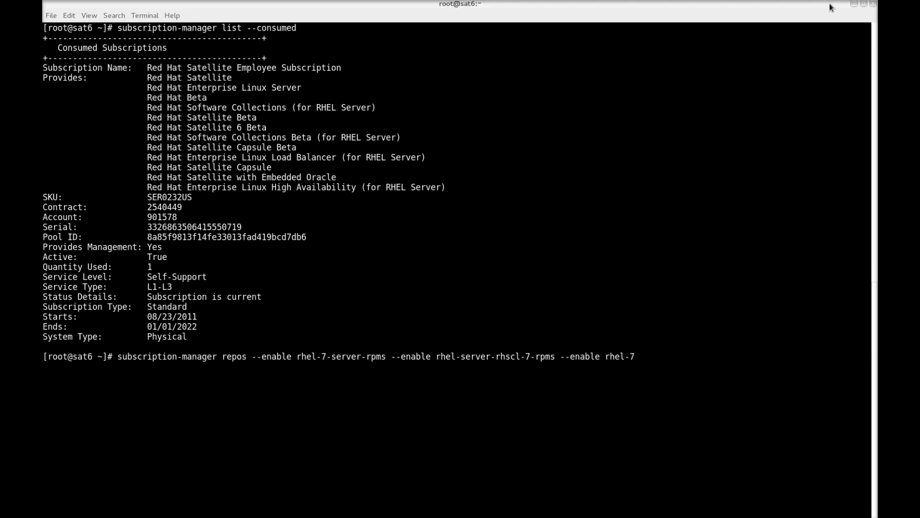
{"action": "type", "text": "-server-sate"}
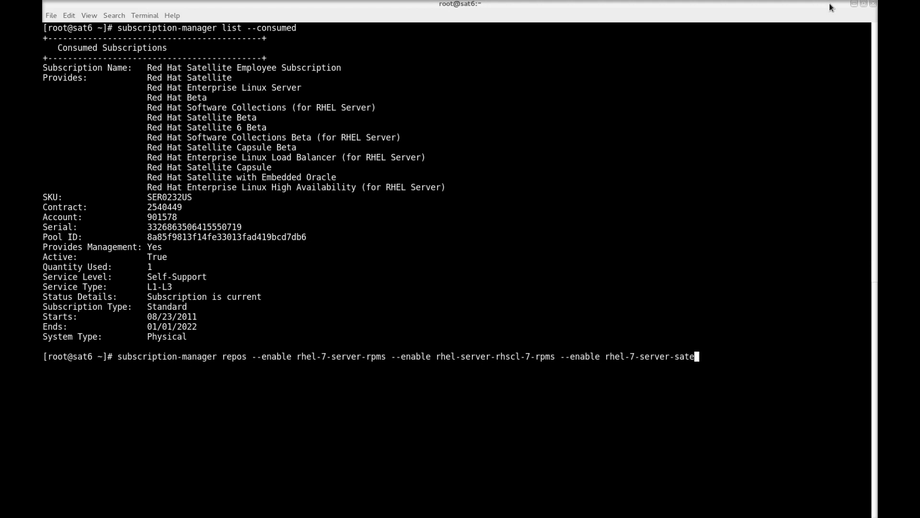
{"action": "type", "text": "llite-6.0-"}
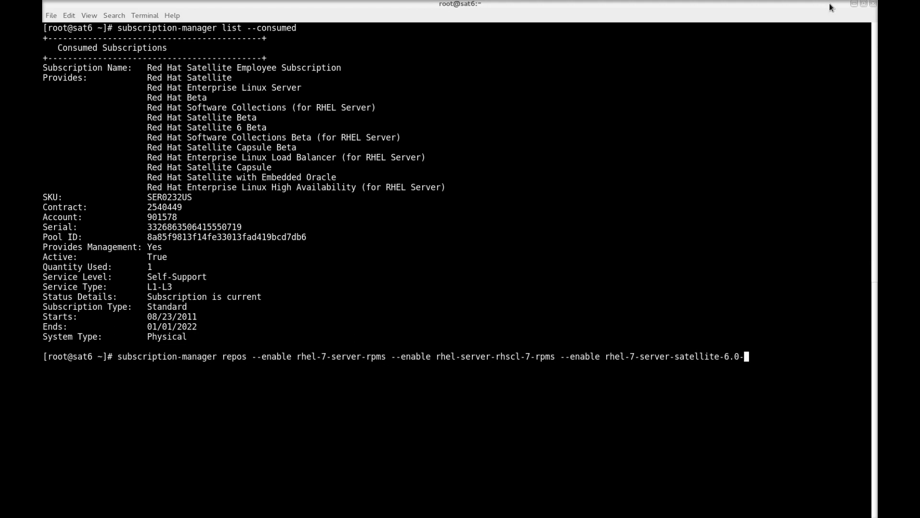
{"action": "type", "text": "rpms"}
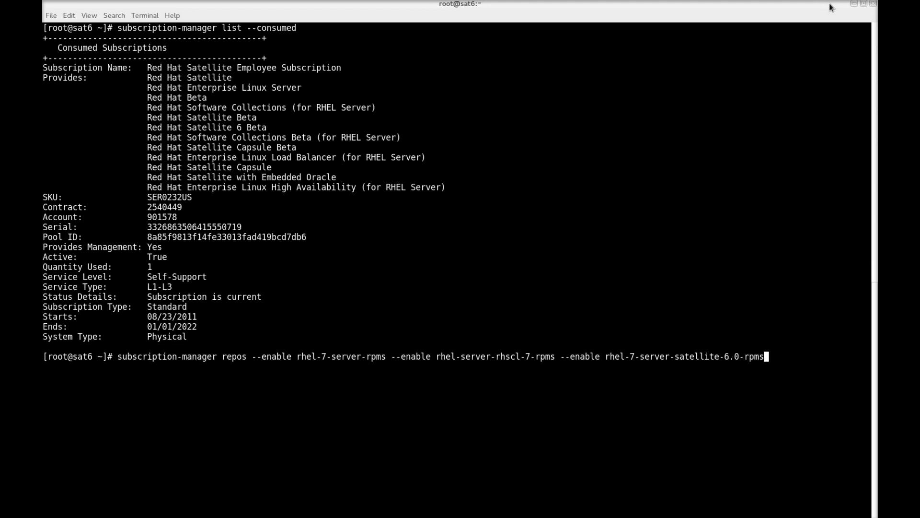
{"action": "key", "text": "Return"}
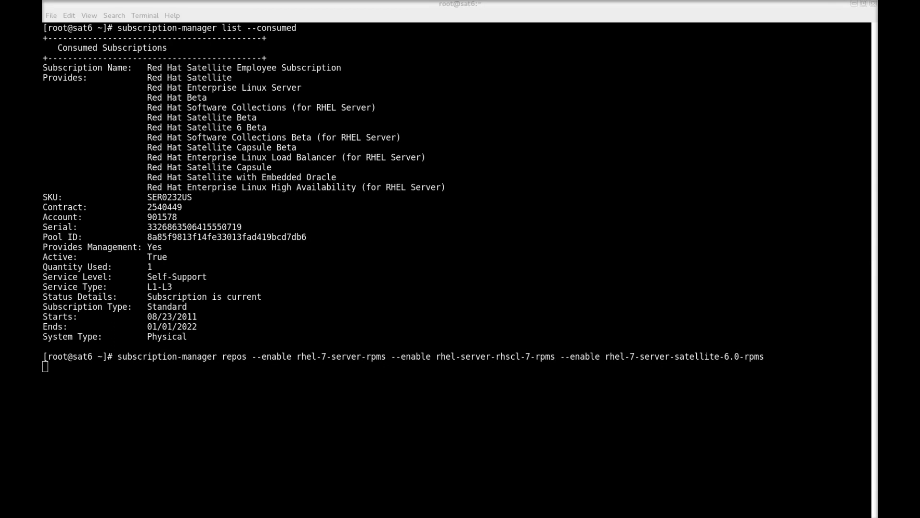
{"action": "key", "text": "Return"}
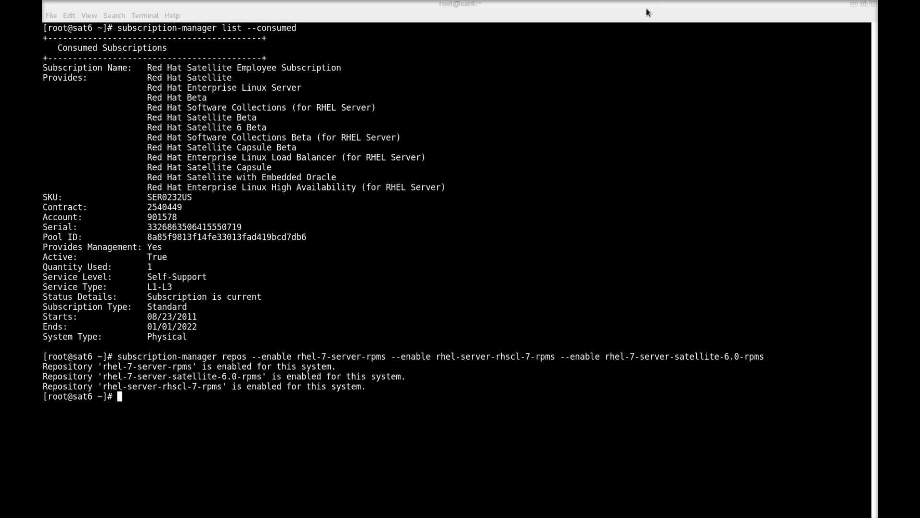
- Run yum install katello and let the transaction finish with Complete!
{"action": "type", "text": "yum in"}
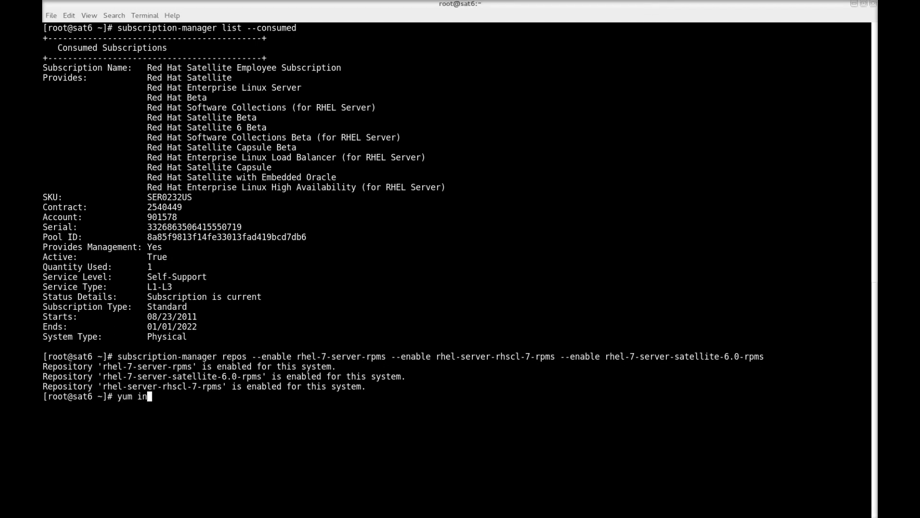
{"action": "type", "text": "stall katello"}
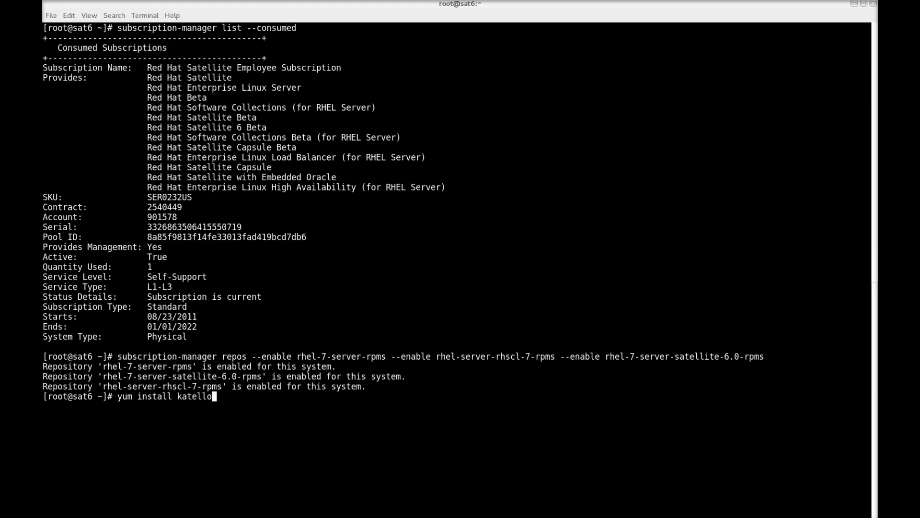
{"action": "key", "text": "Return"}
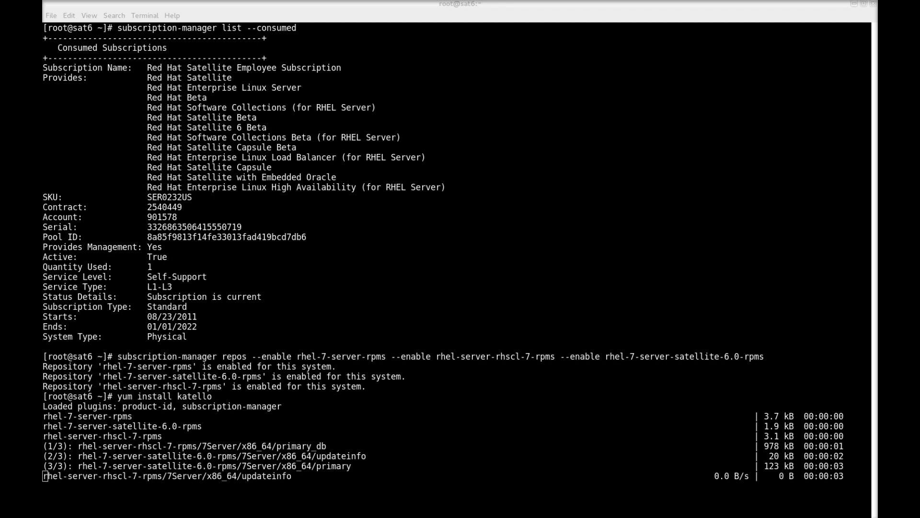
{"action": "scroll", "scroll_direction": "down", "scroll_amount": 3}
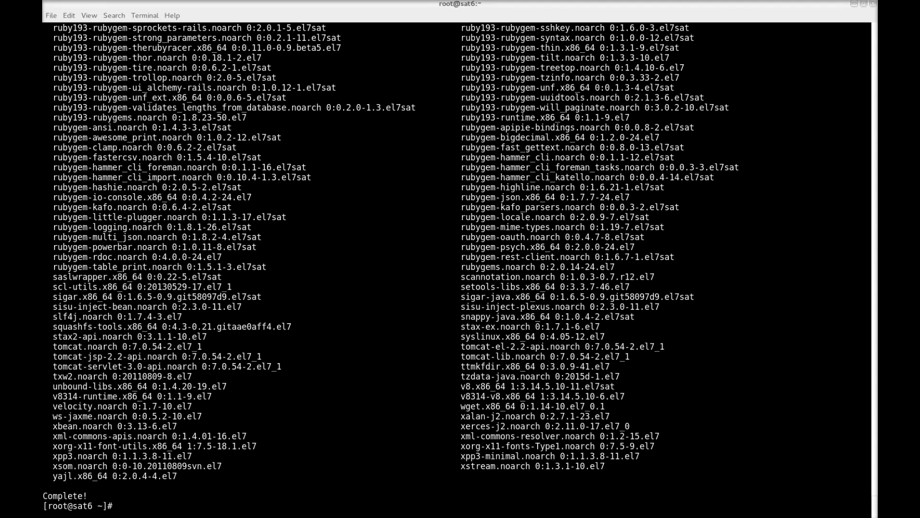
- Launch katello-installer with default settings and start a second terminal tab
{"action": "type", "text": "katello"}
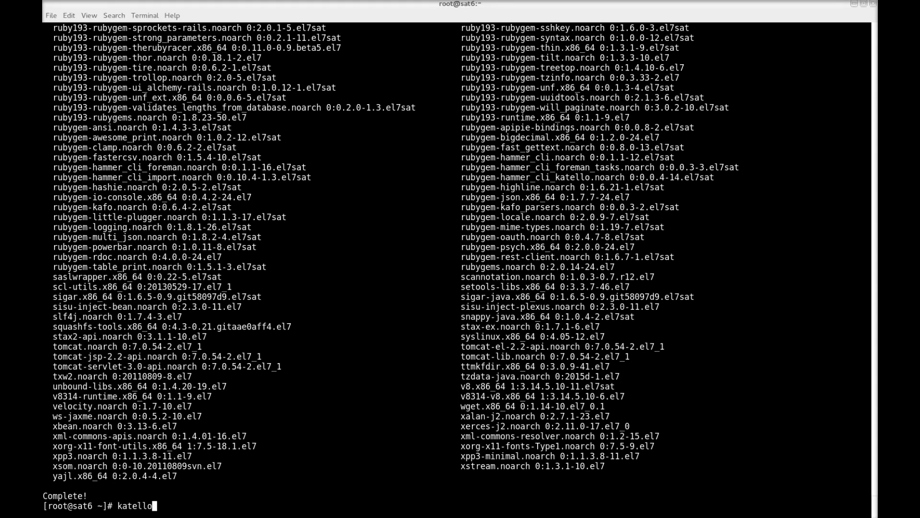
{"action": "type", "text": "-install"}
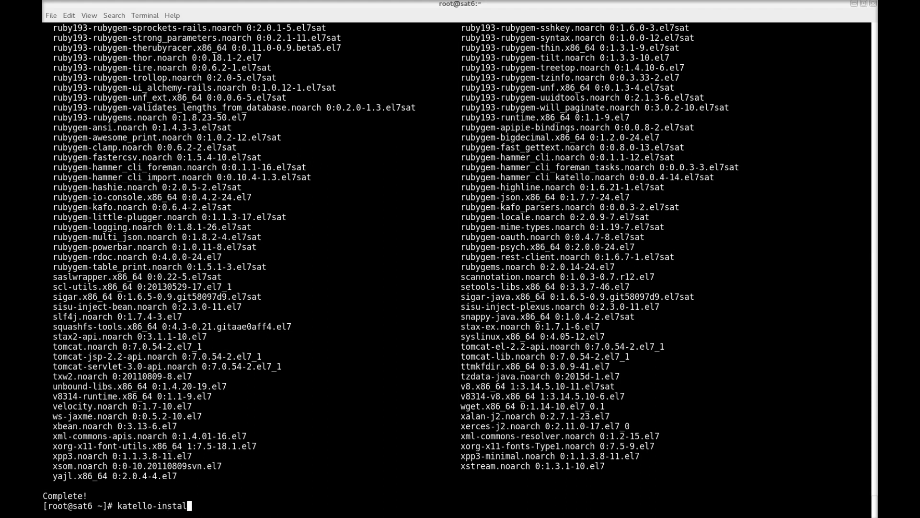
{"action": "type", "text": "ler"}
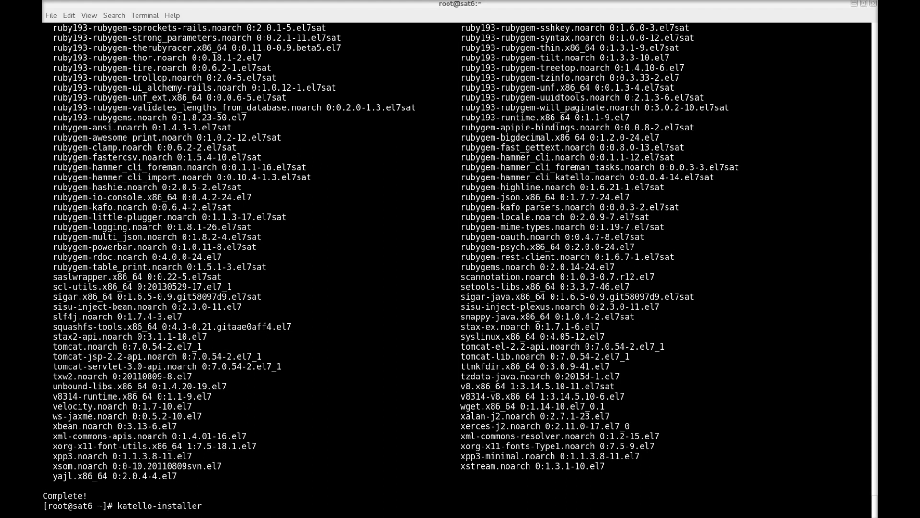
{"action": "key", "text": "Return"}
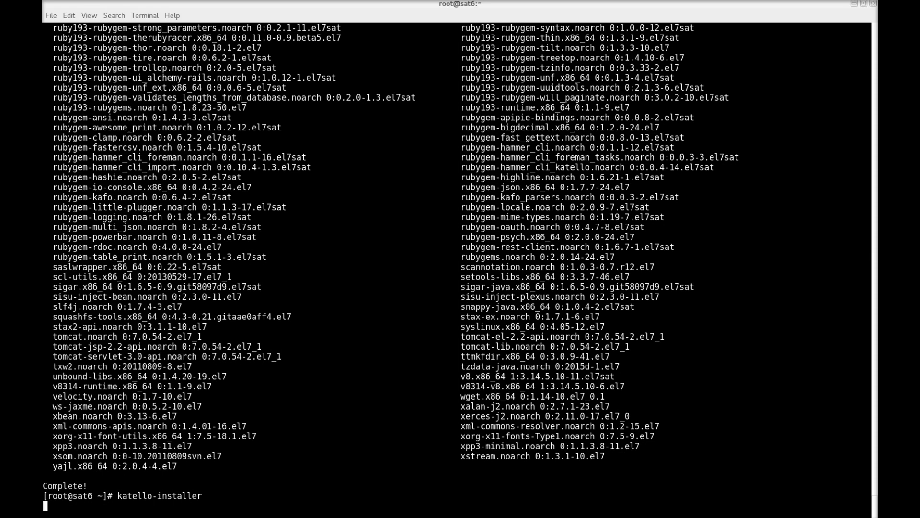
{"action": "key", "text": "Return"}
{"action": "type", "text": "t"}
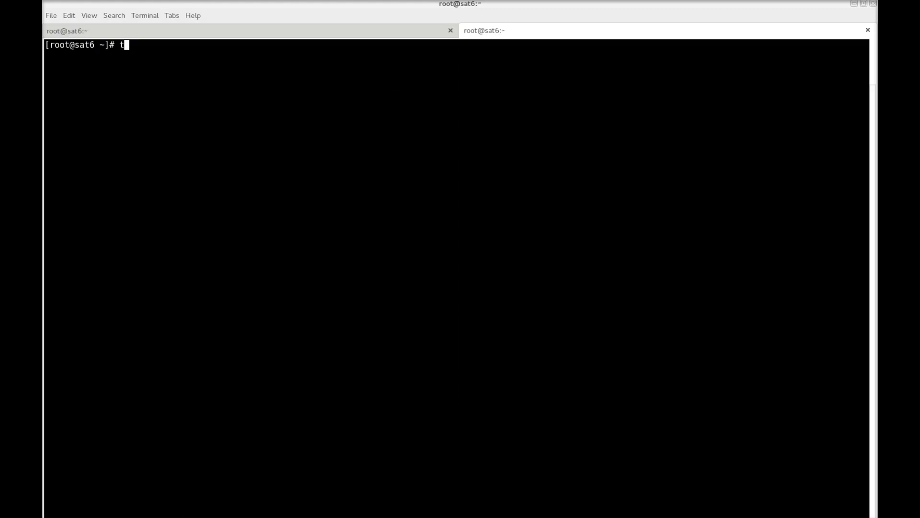
- Follow /var/log/katello-installer/katello-installer.log with tail -f until the installer reports Success!
{"action": "type", "text": "ail -f /var"}
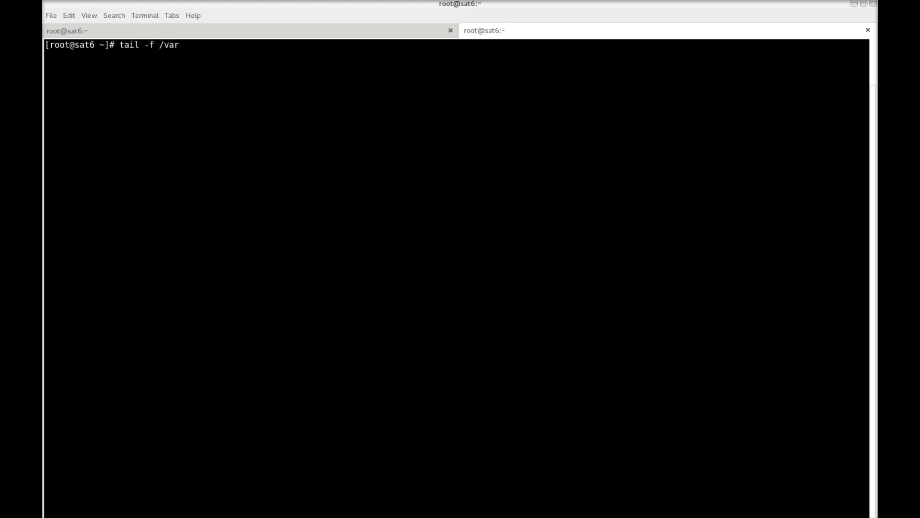
{"action": "type", "text": "/log/ka"}
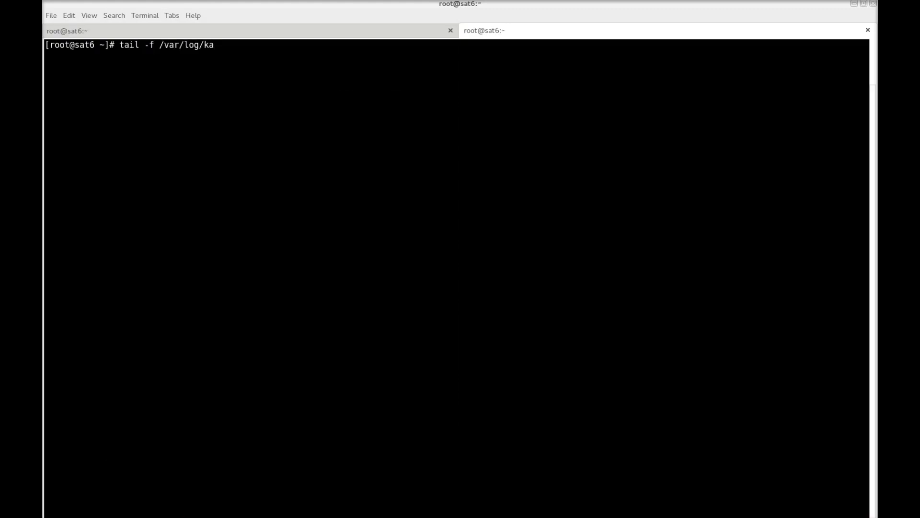
{"action": "type", "text": "tello-installer/"}
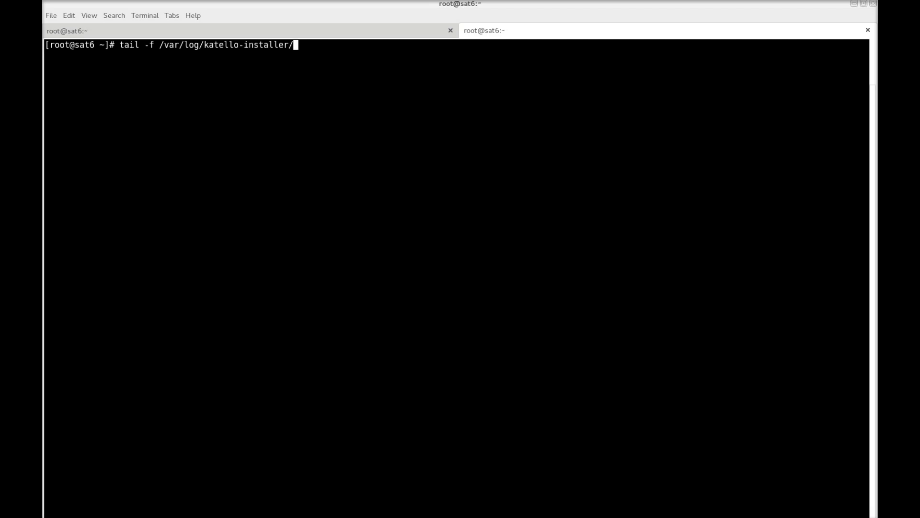
{"action": "type", "text": "katello-installer.log"}
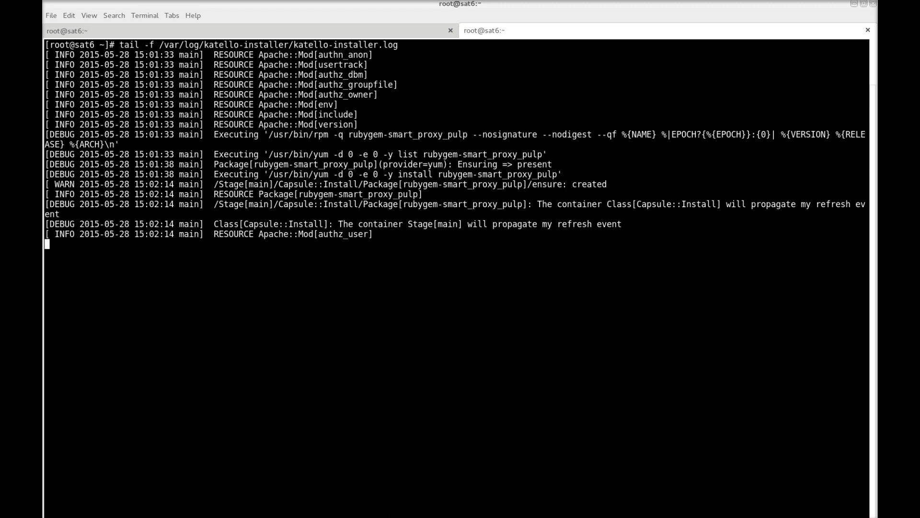
{"action": "scroll", "scroll_direction": "down", "scroll_amount": 3}
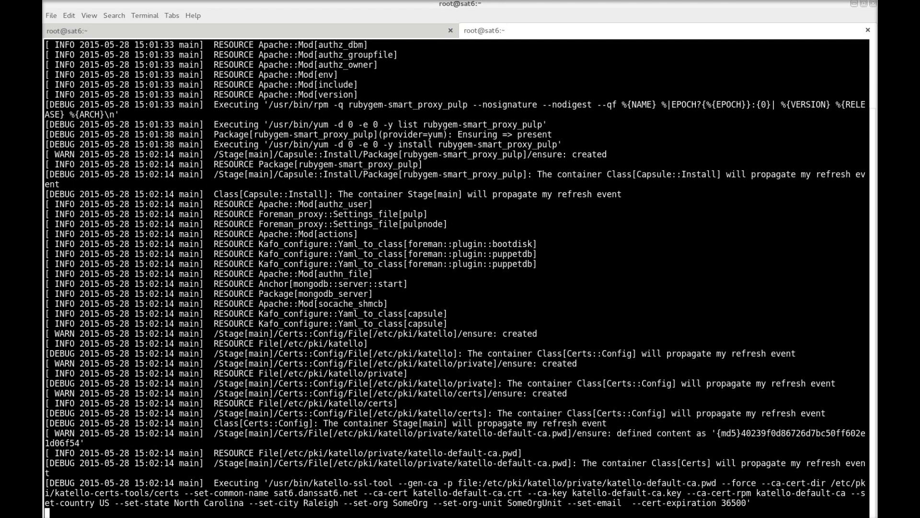
{"action": "scroll", "scroll_direction": "down", "scroll_amount": 3}
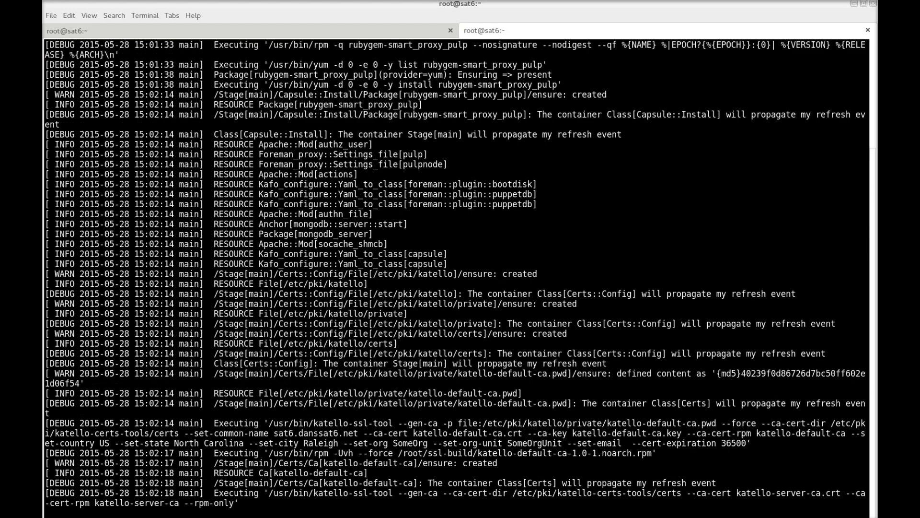
{"action": "scroll", "scroll_direction": "down", "scroll_amount": 3}
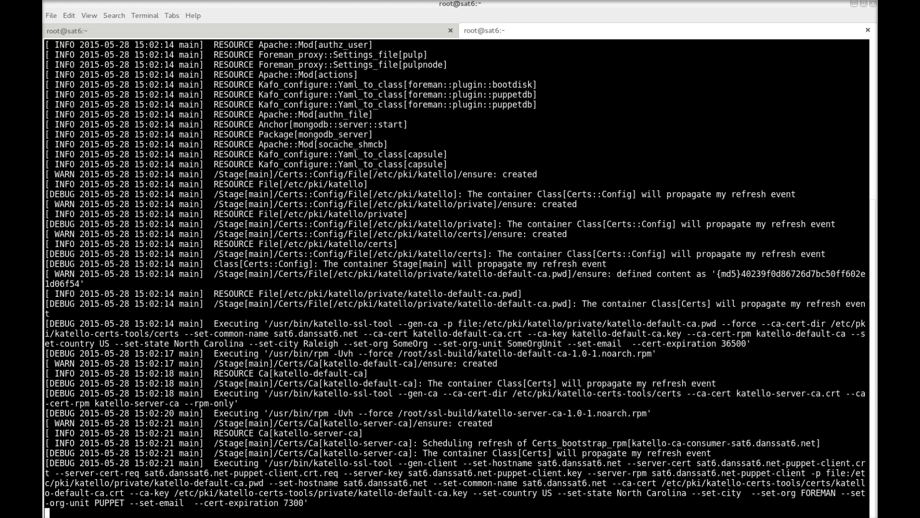
{"action": "scroll", "scroll_direction": "down", "scroll_amount": 3}
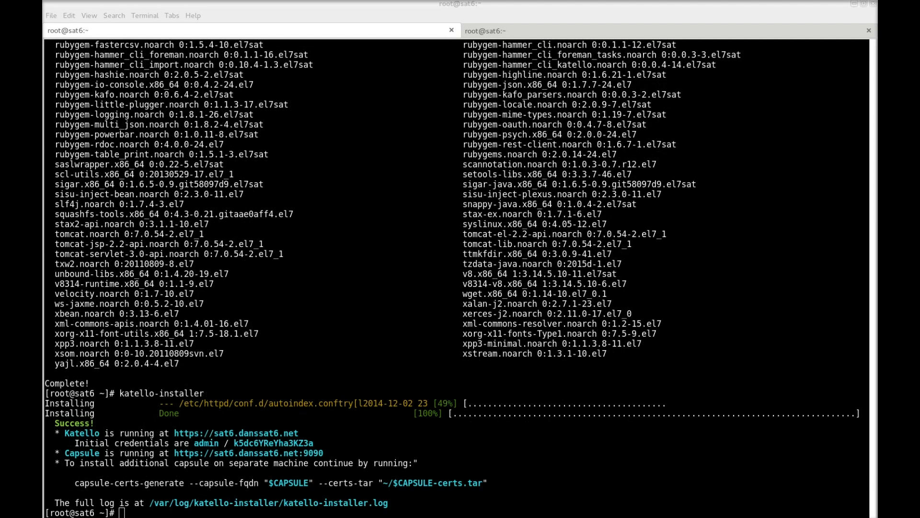
{"action": "mouse_move", "coordinate": [719, 420]}
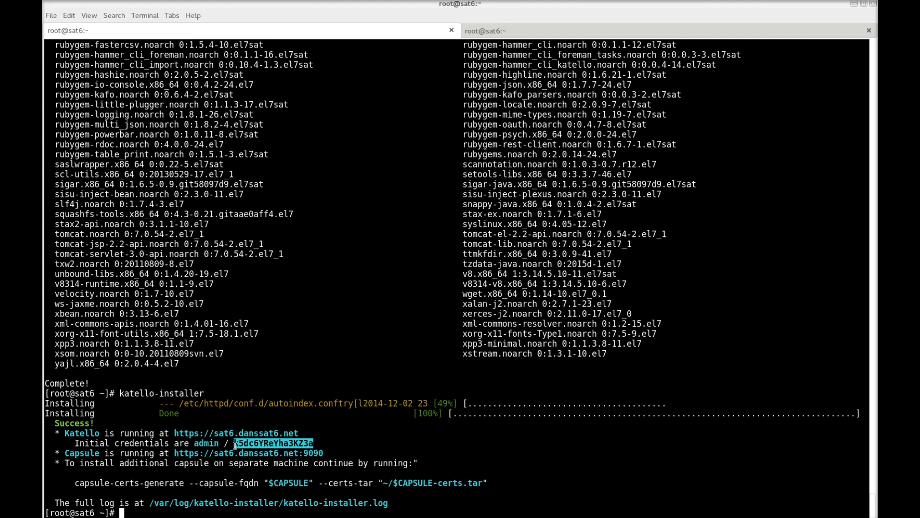
- Copy the generated initial admin password from the installer's success message
{"action": "right_click", "coordinate": [235, 443]}
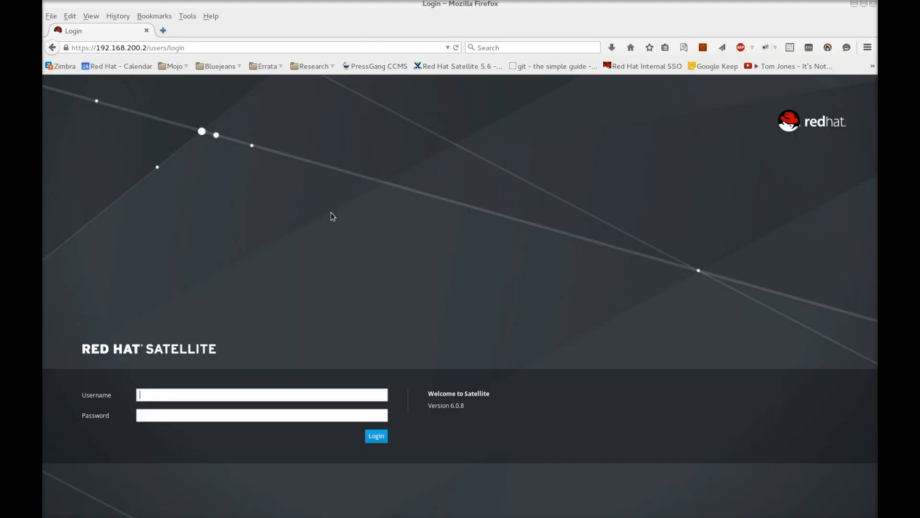
- Log in to Satellite as admin with the pasted password and reach the Welcome page
{"action": "type", "text": "admin"}
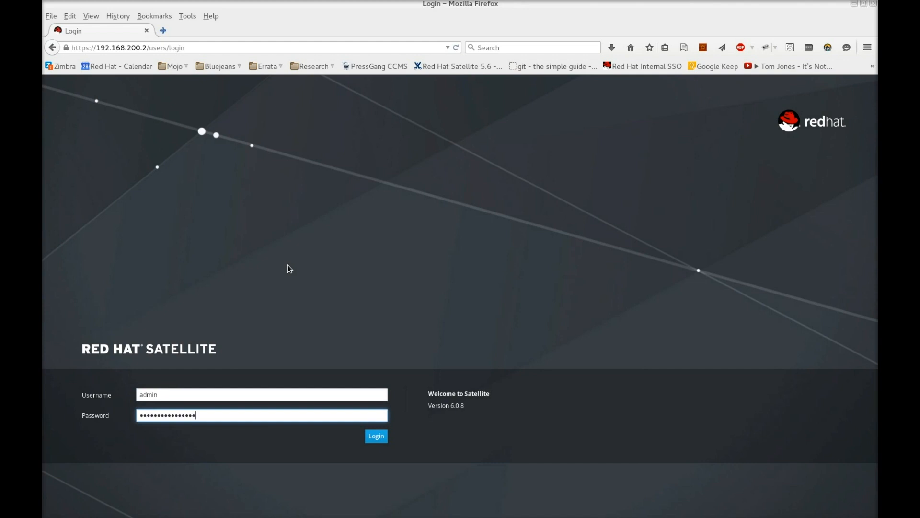
{"action": "left_click", "coordinate": [376, 435]}
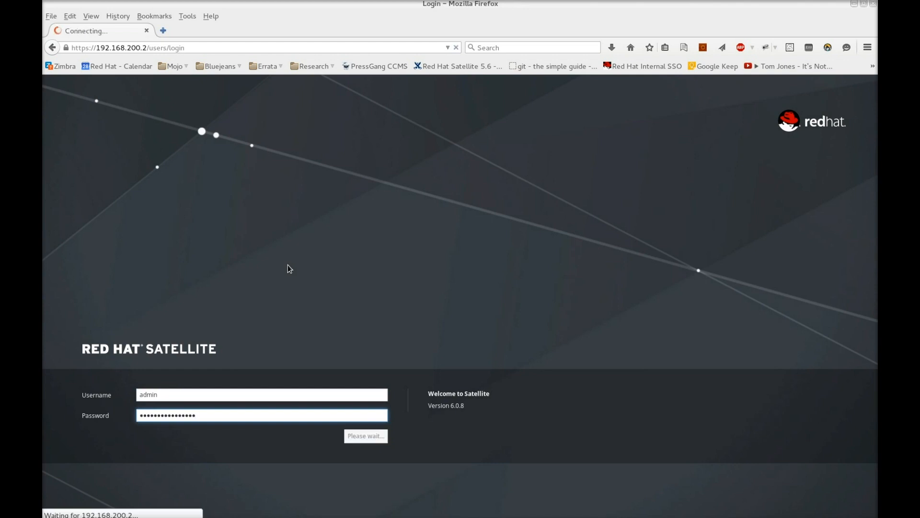
{"action": "left_click", "coordinate": [365, 436]}
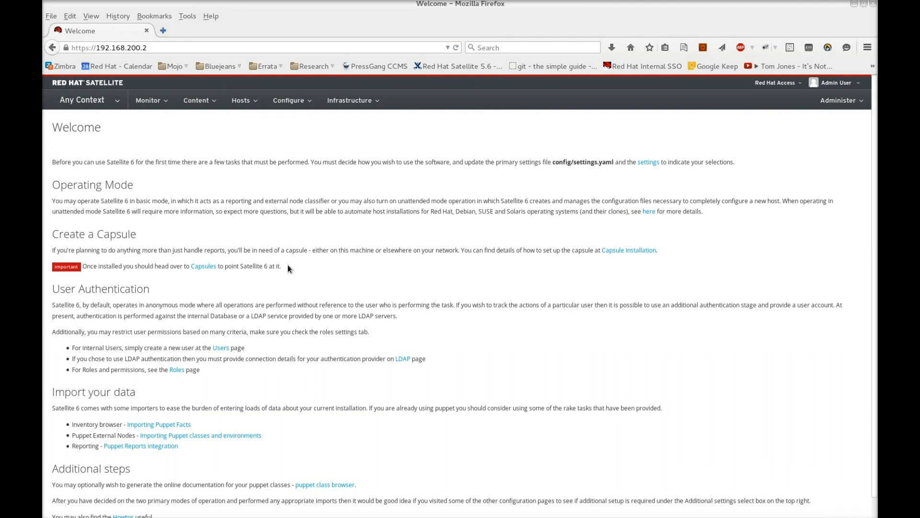
{"action": "mouse_move", "coordinate": [288, 261]}
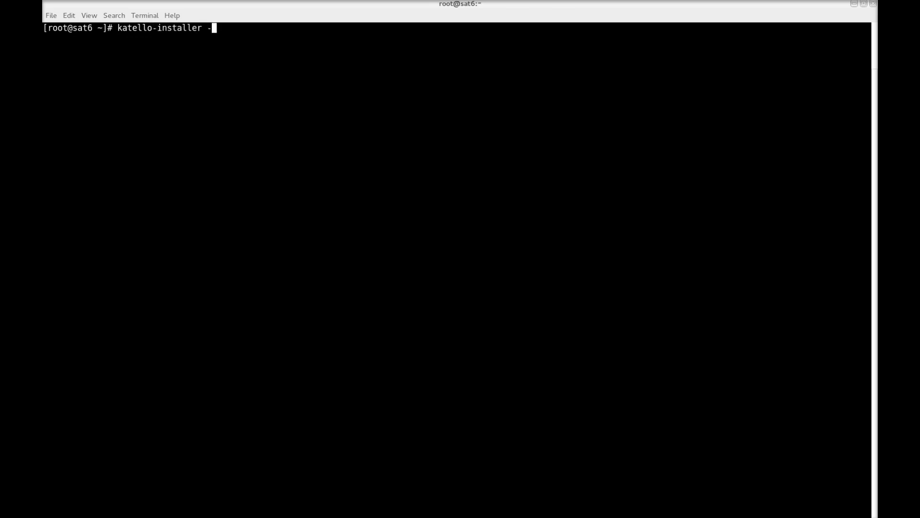
- Run katello-installer --help piped into less to page through the installer options
{"action": "type", "text": "-help |"}
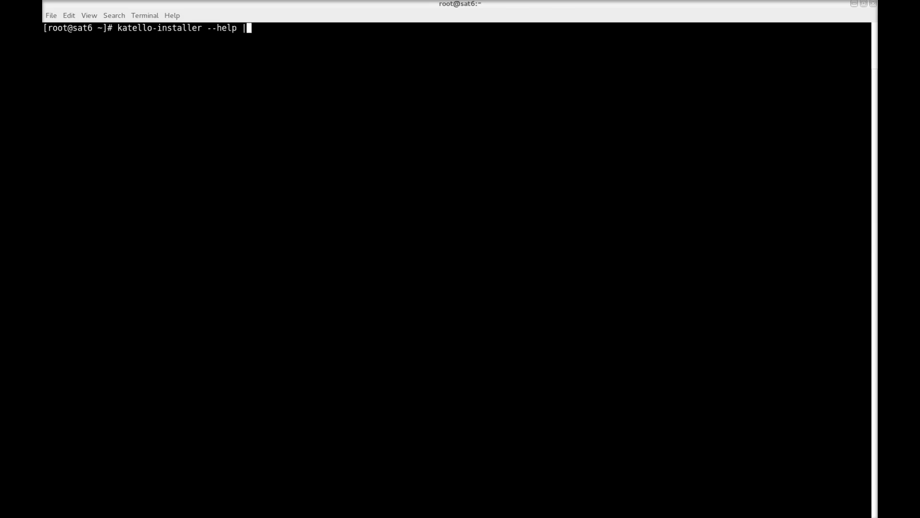
{"action": "type", "text": "less"}
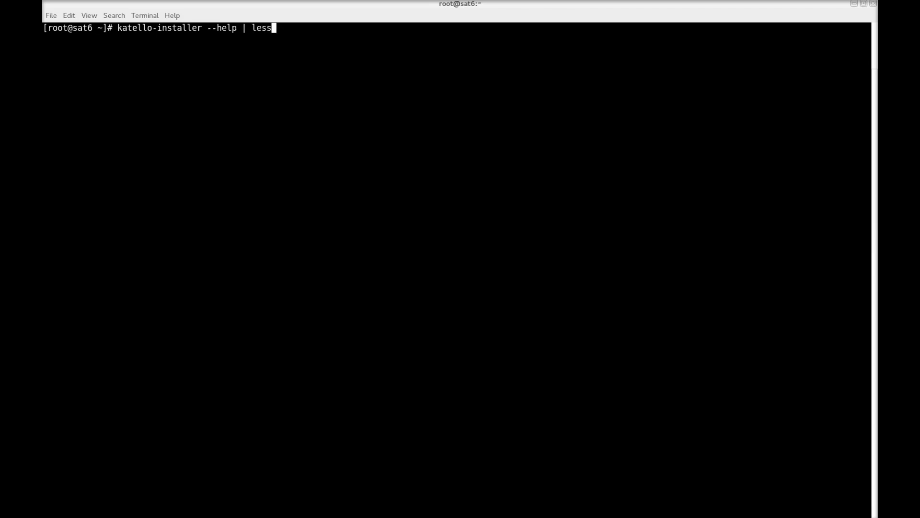
{"action": "key", "text": "Return"}
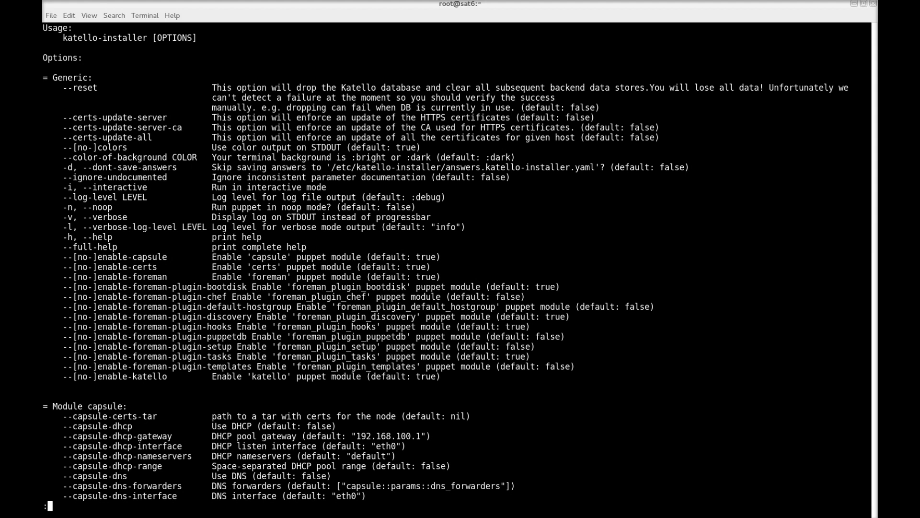
- Scroll to the Module capsule dhcp/dns/tftp options, quit less and begin a new katello-installer command
{"action": "scroll", "scroll_direction": "down", "scroll_amount": 3}
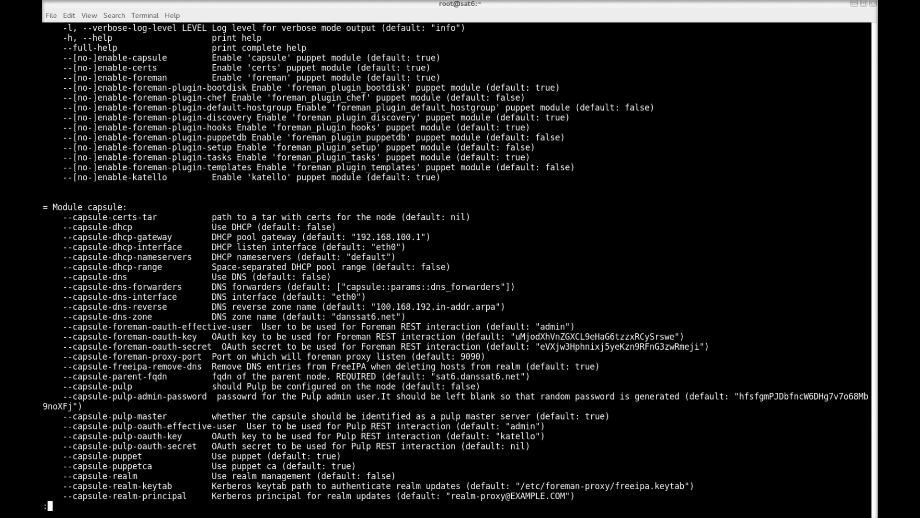
{"action": "scroll", "scroll_direction": "down", "scroll_amount": 3}
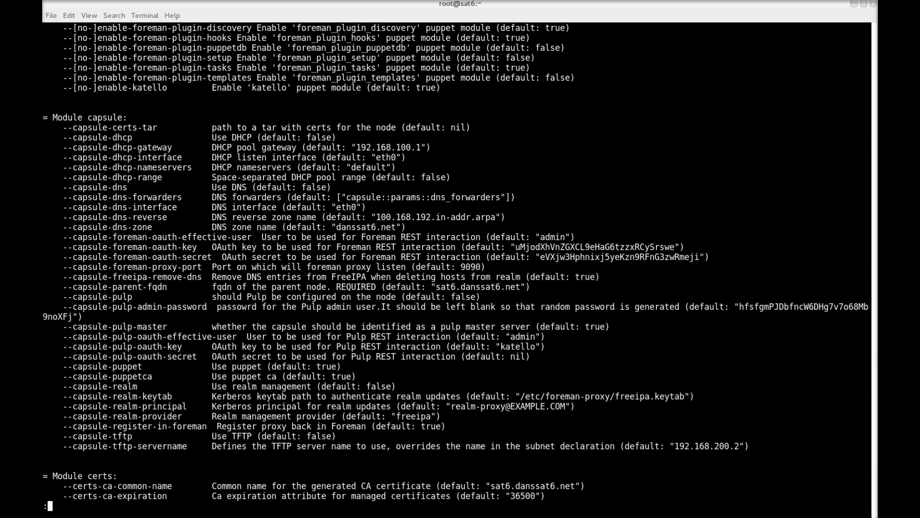
{"action": "scroll", "scroll_direction": "down", "scroll_amount": 3}
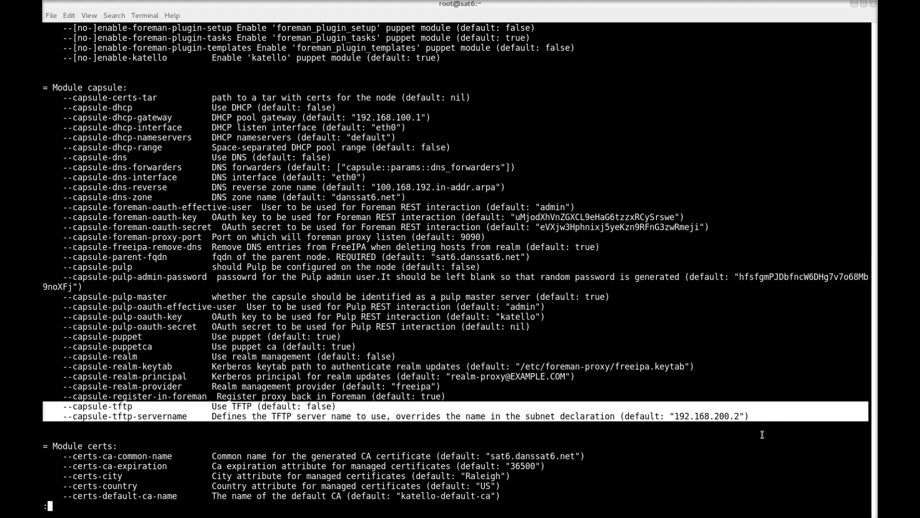
{"action": "type", "text": "katello-ins"}
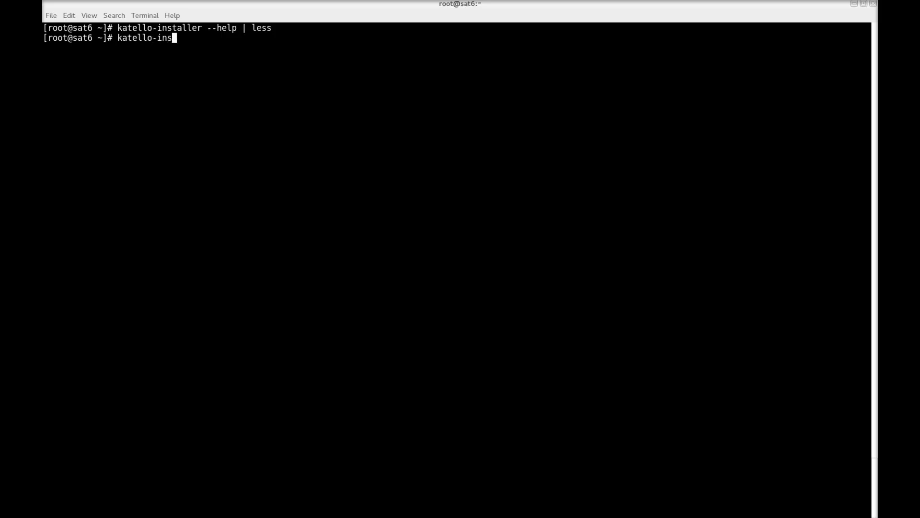
- Start the katello-installer command with capsule DHCP enabled, its gateway and interface enp3s0
{"action": "type", "text": "taller --capsul"}
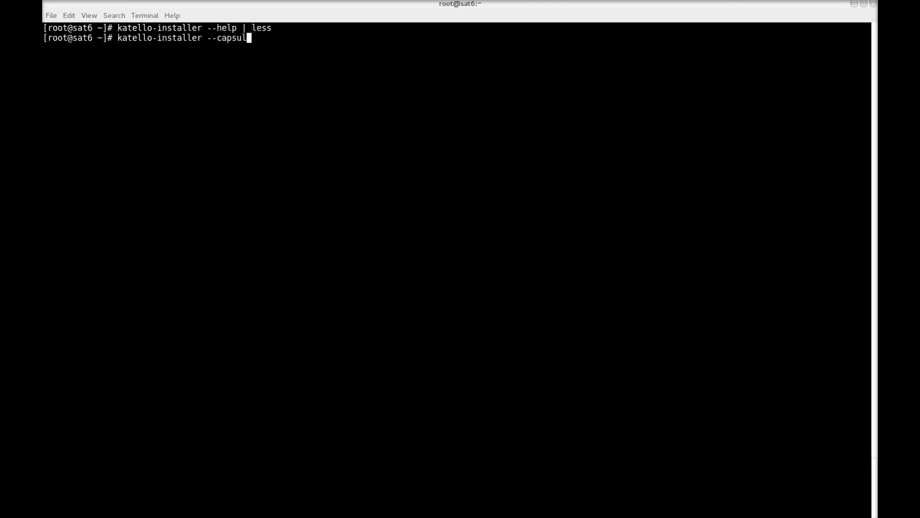
{"action": "type", "text": "e-dhcp=true"}
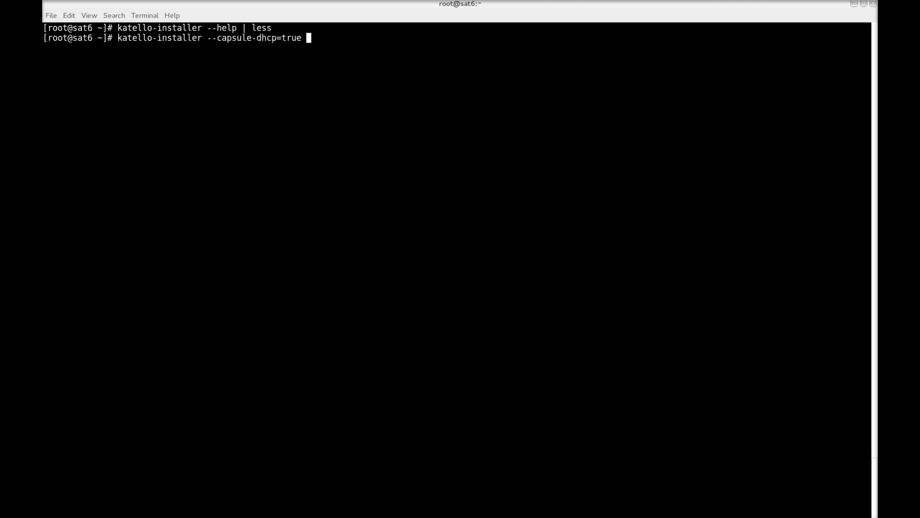
{"action": "type", "text": "--capsule-"}
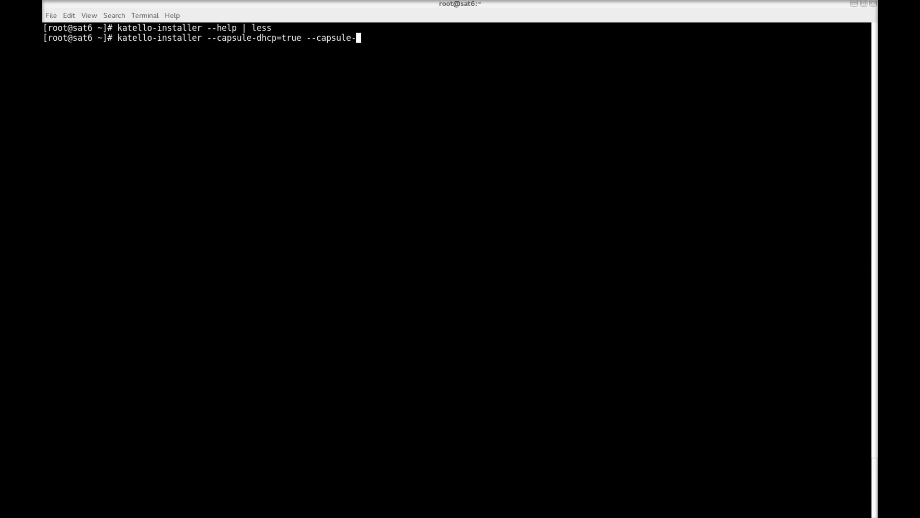
{"action": "type", "text": "dhcp-gateway"}
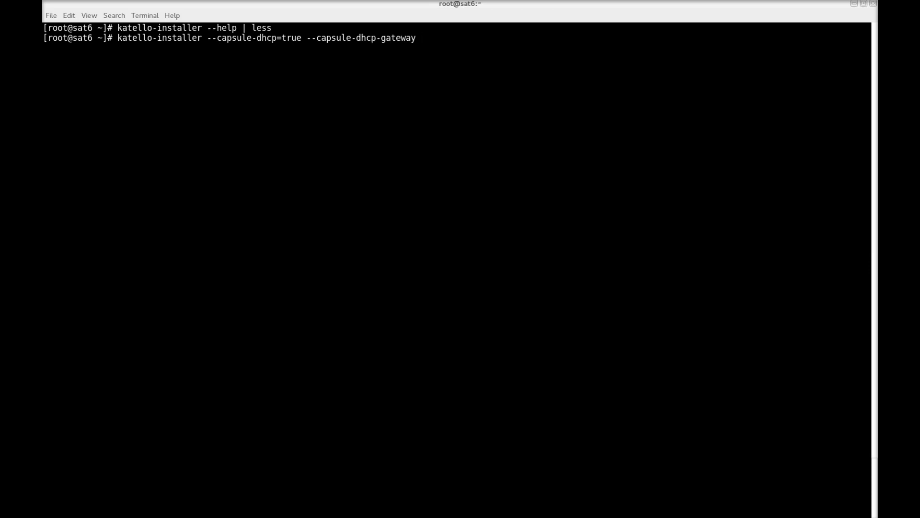
{"action": "type", "text": "=\"192.168.200.1"}
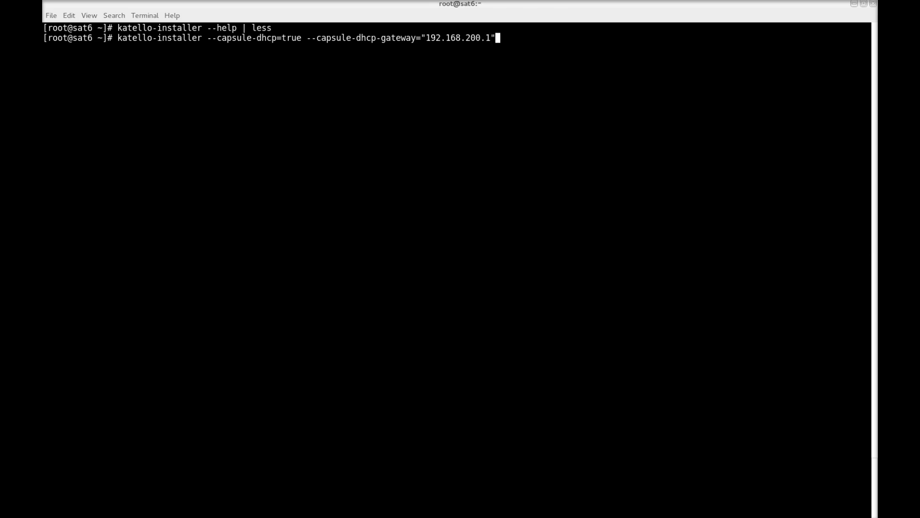
{"action": "type", "text": "--capsule"}
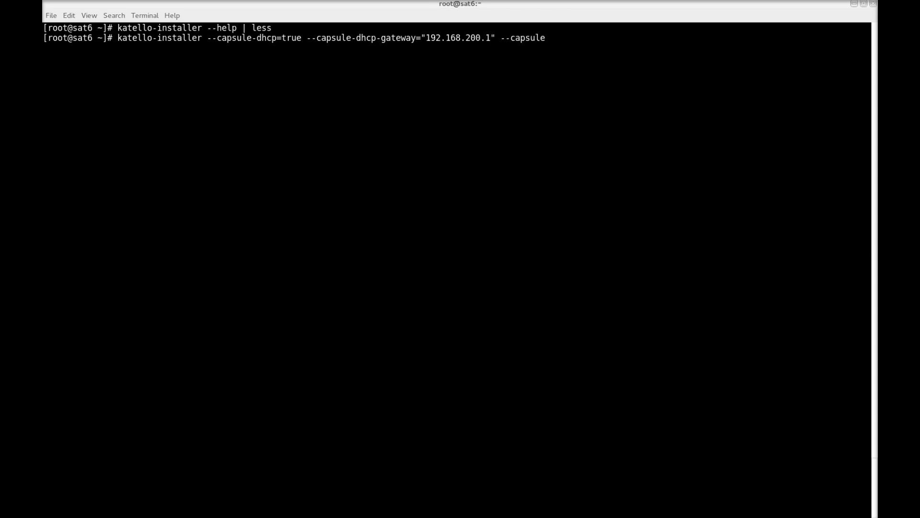
{"action": "type", "text": "-dhcp-int"}
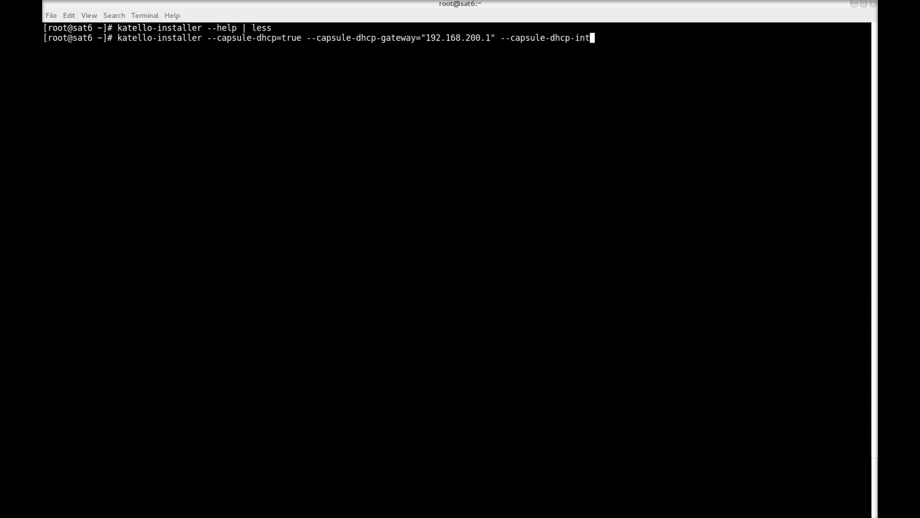
{"action": "type", "text": "erface=\"enp3"}
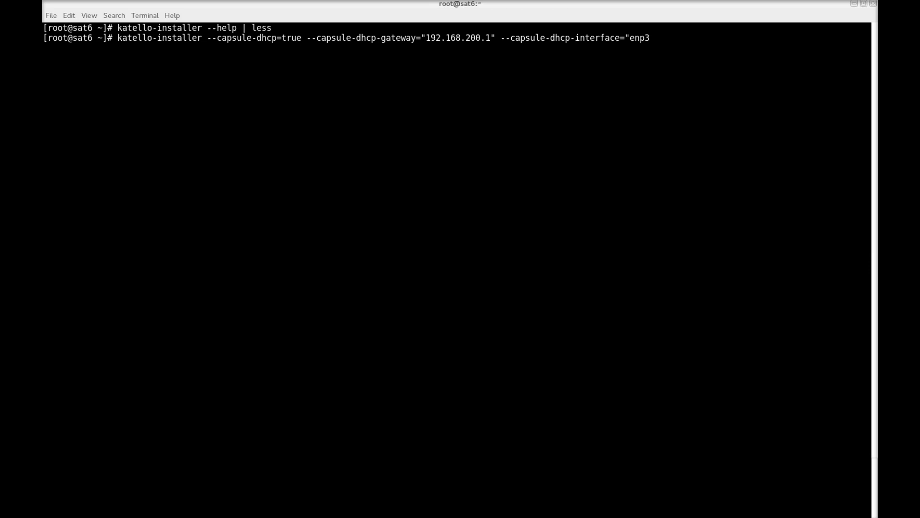
{"action": "type", "text": "s0\" --capsule"}
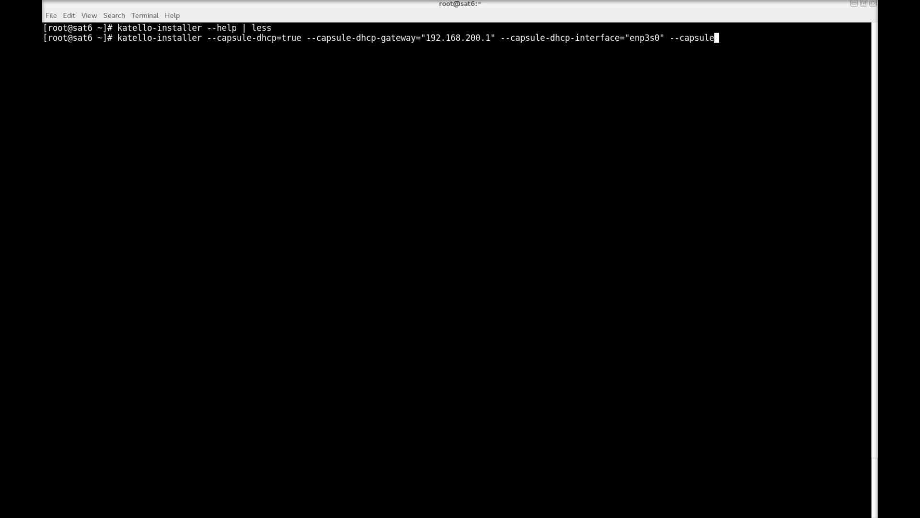
- Add the capsule DHCP nameservers option listing 192.168.2…, 8.8.8.8 and 4.4.4.4
{"action": "type", "text": "-dhcp-na"}
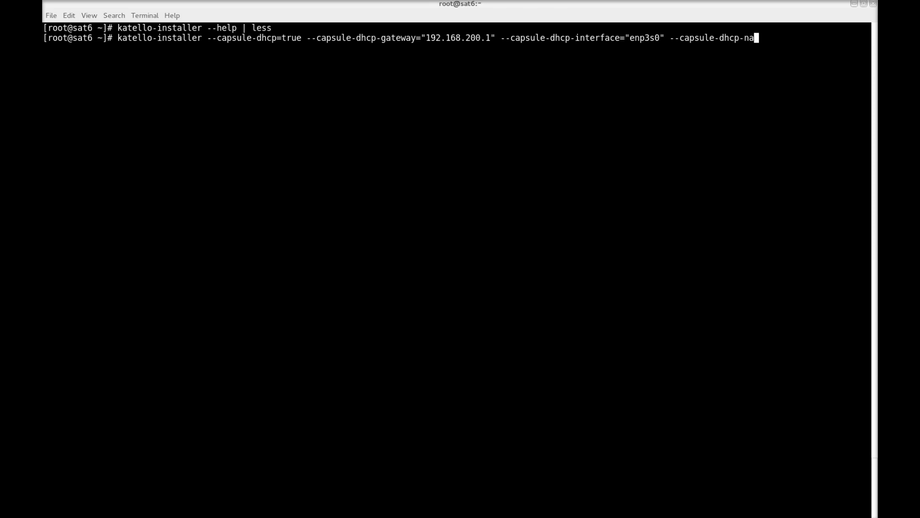
{"action": "type", "text": "meservers"}
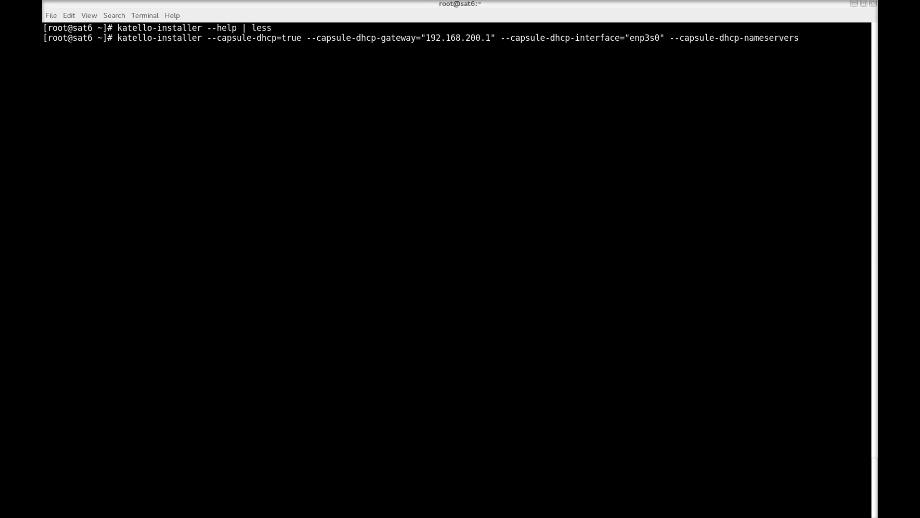
{"action": "type", "text": "=\"192."}
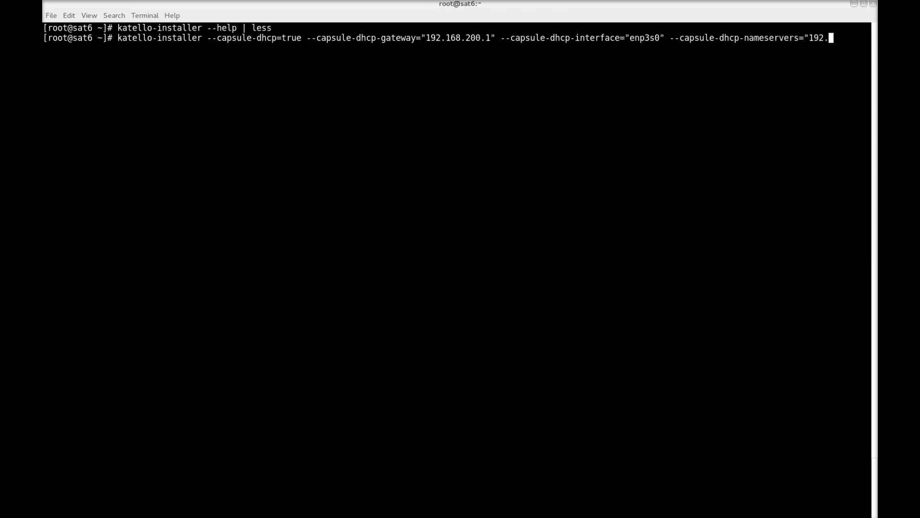
{"action": "type", "text": "168.200.2,"}
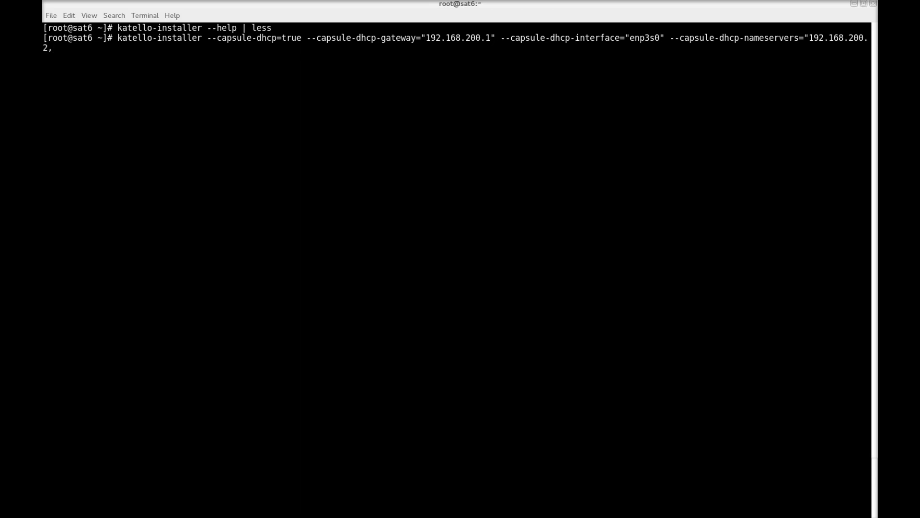
{"action": "type", "text": "8.8.8.8"}
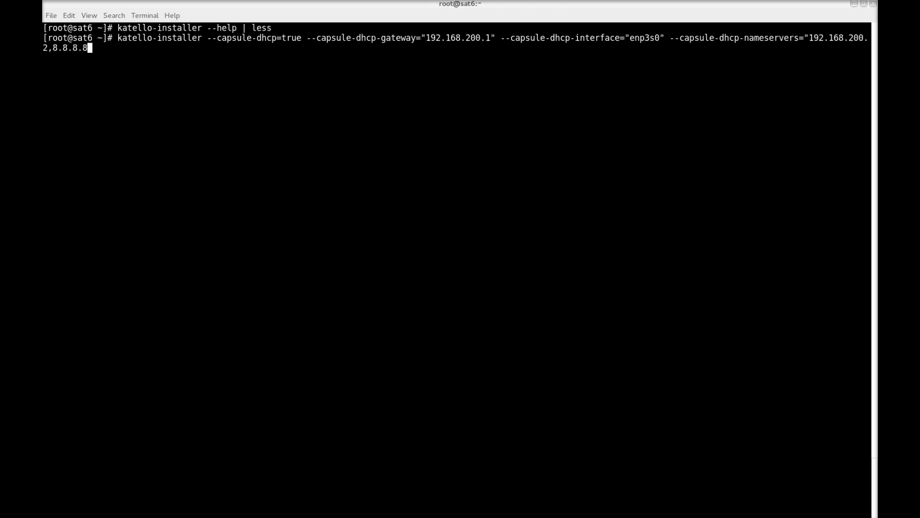
{"action": "type", "text": ",4.4.4.4"}
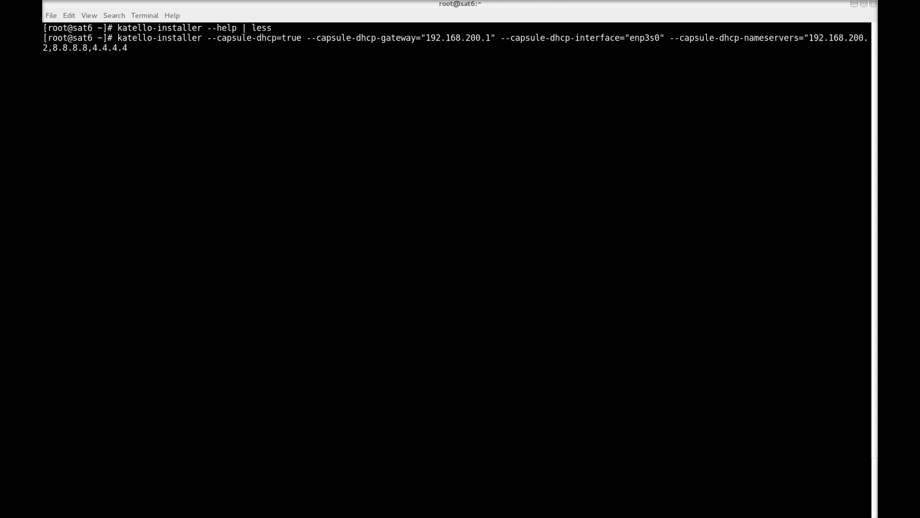
{"action": "type", "text": "\""}
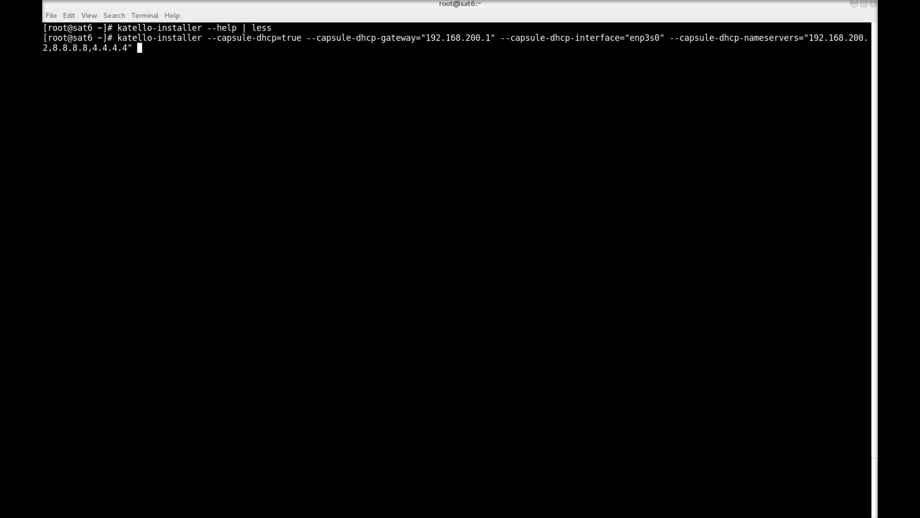
- Add the capsule DHCP range 192.168.200.3 to 192.168.200.254
{"action": "type", "text": "--capsule-dhc"}
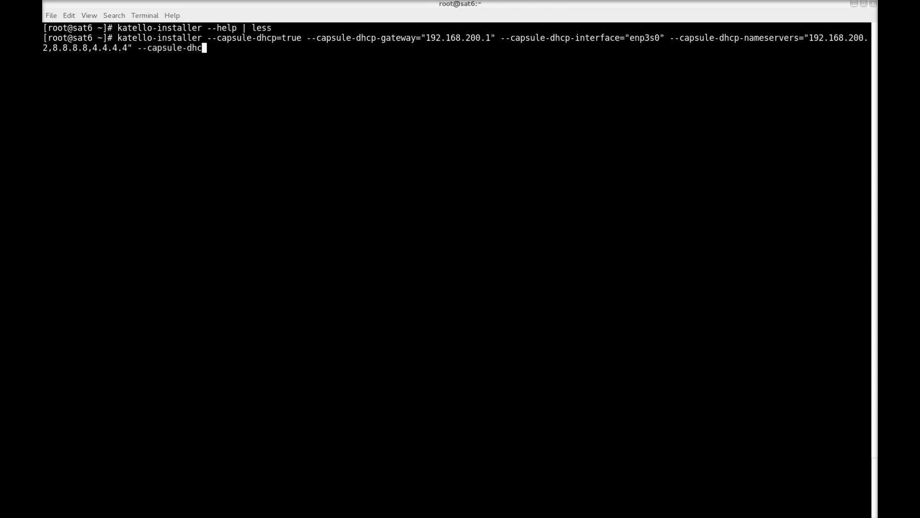
{"action": "type", "text": "p-range"}
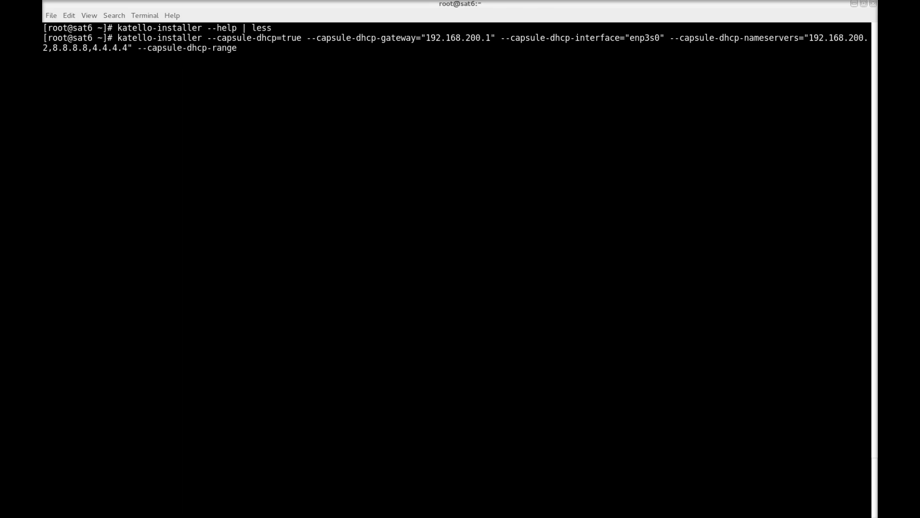
{"action": "type", "text": "=\""}
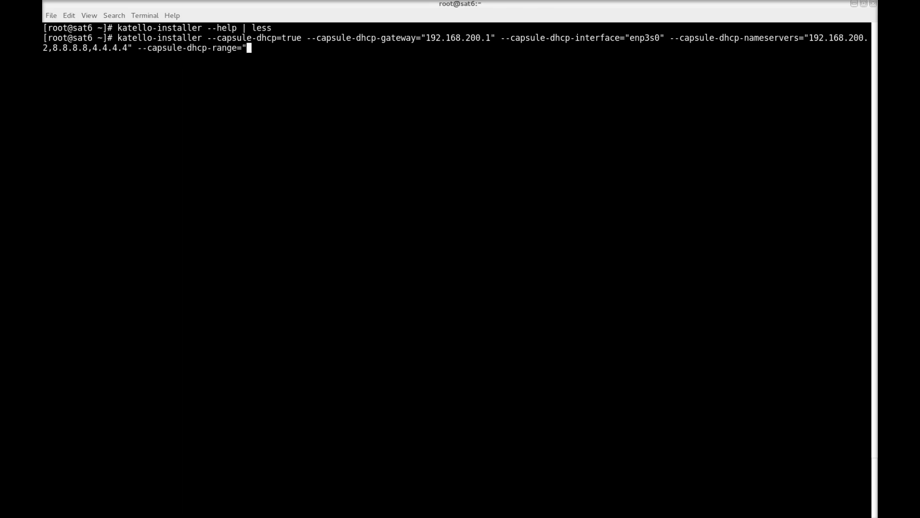
{"action": "type", "text": "192.168.2"}
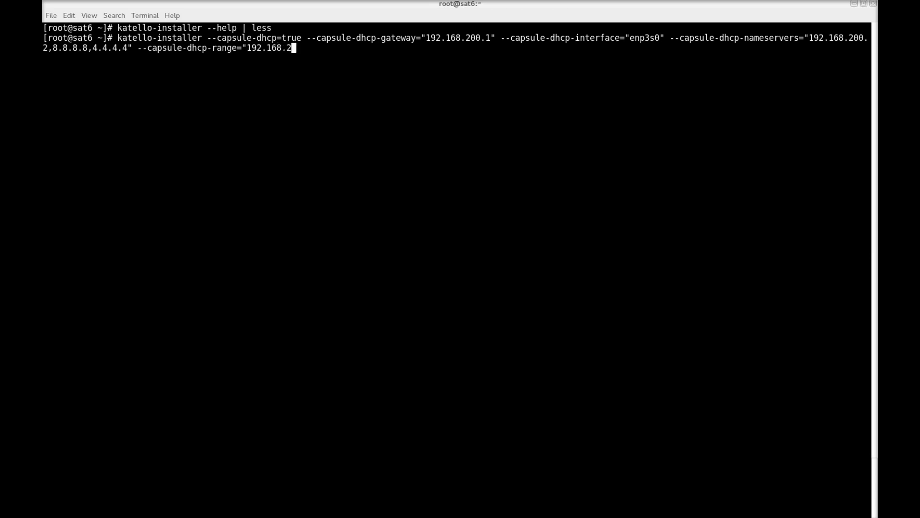
{"action": "type", "text": "00.3 1"}
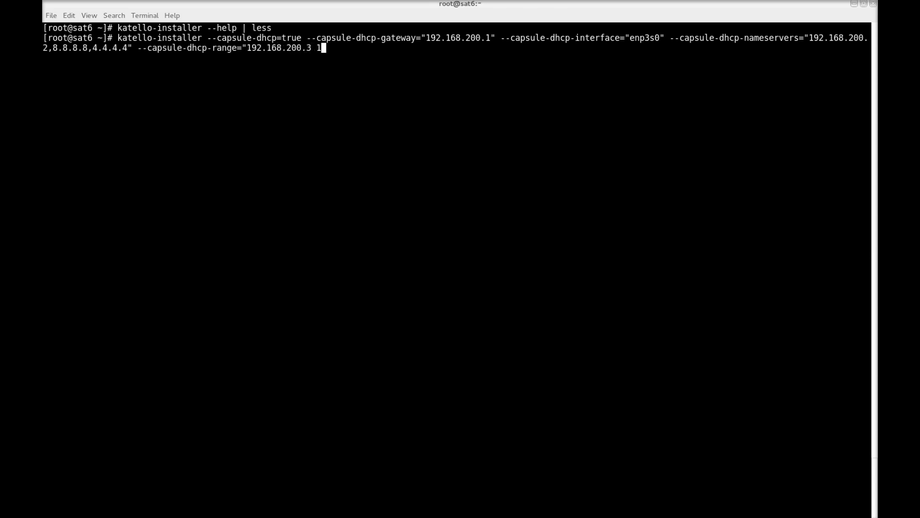
{"action": "type", "text": "92.16"}
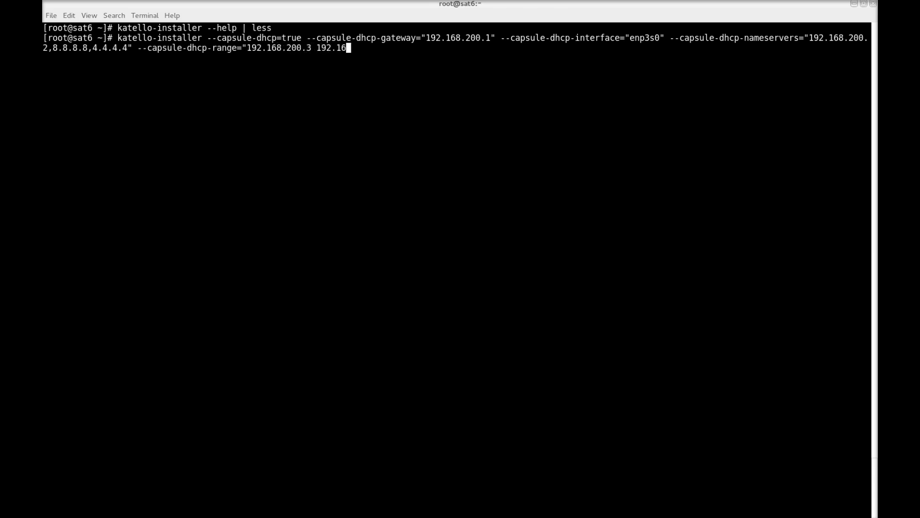
{"action": "type", "text": "8.20"}
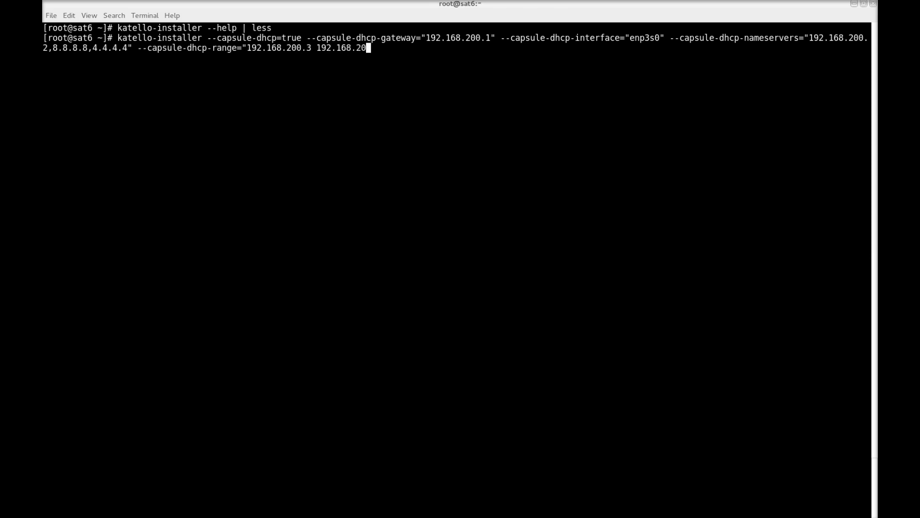
{"action": "type", "text": ".254\""}
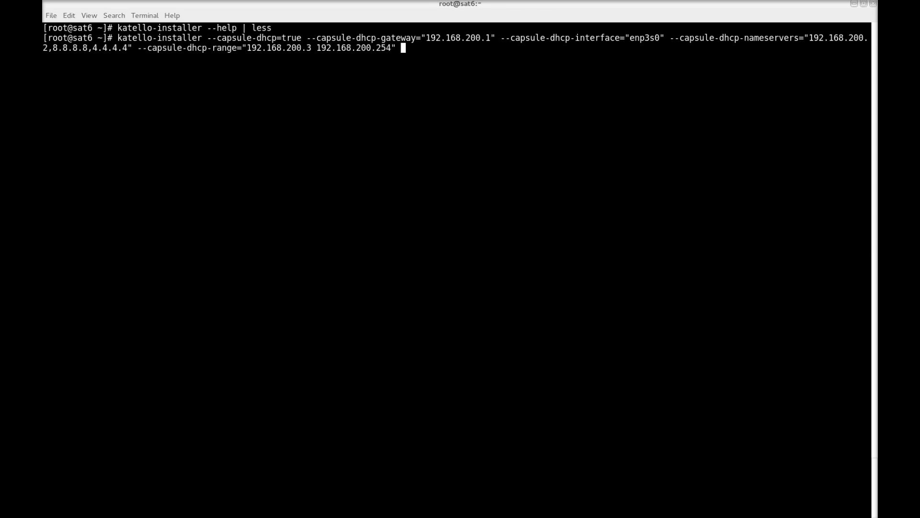
- Enable capsule DNS with forwarders and DNS interface enp3s0 on the command line
{"action": "type", "text": "--c"}
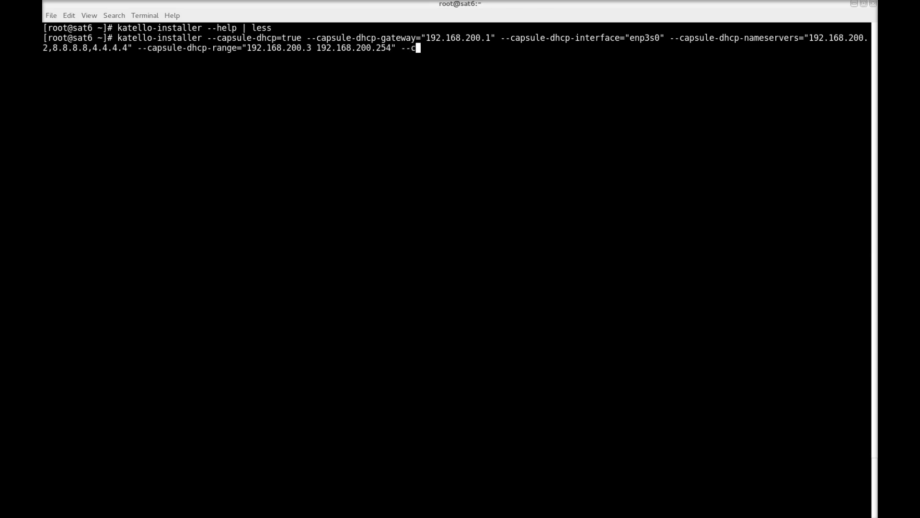
{"action": "type", "text": "apsule"}
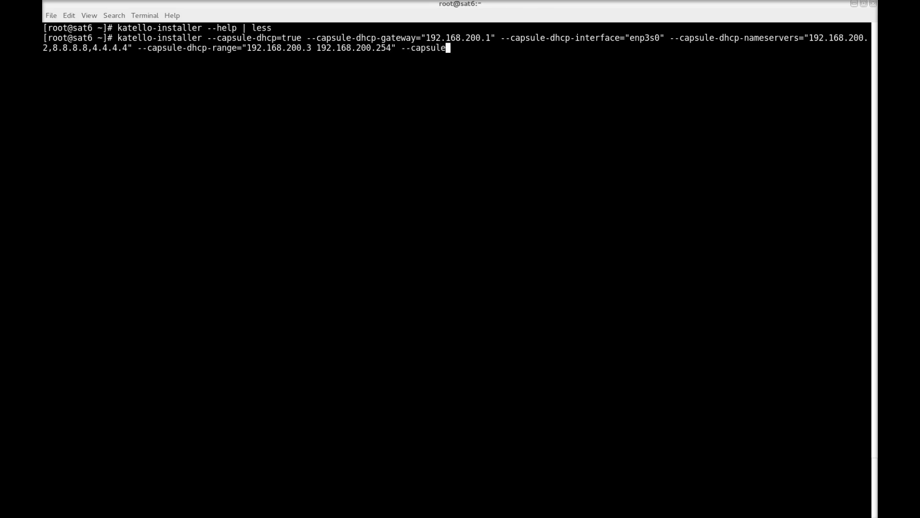
{"action": "type", "text": "-dns=true"}
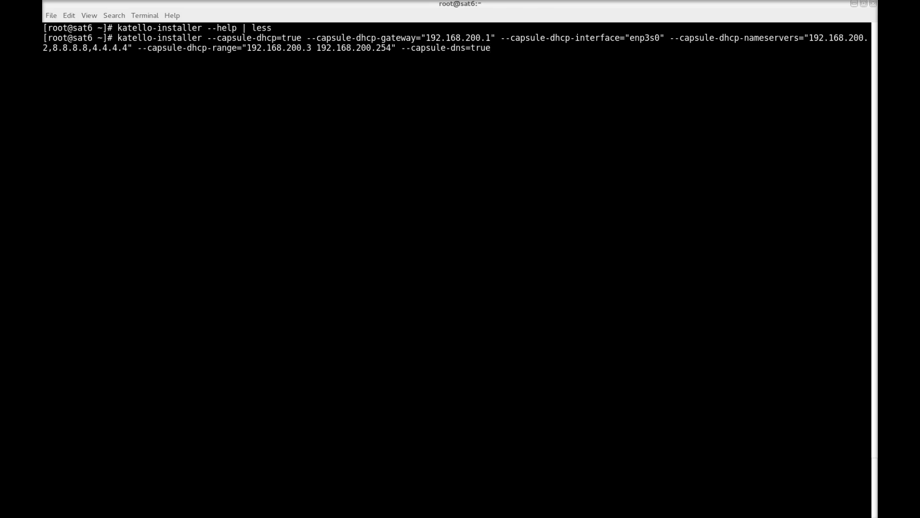
{"action": "type", "text": "--capsule"}
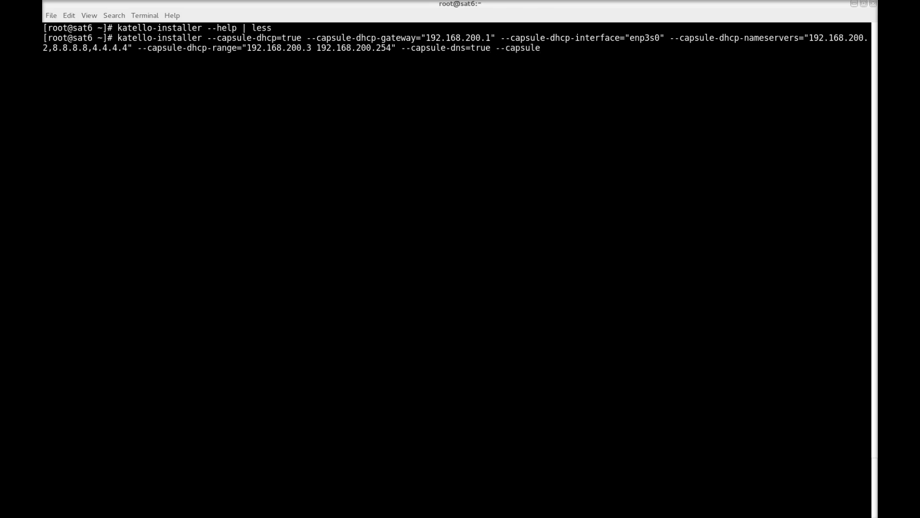
{"action": "type", "text": "-dns-f"}
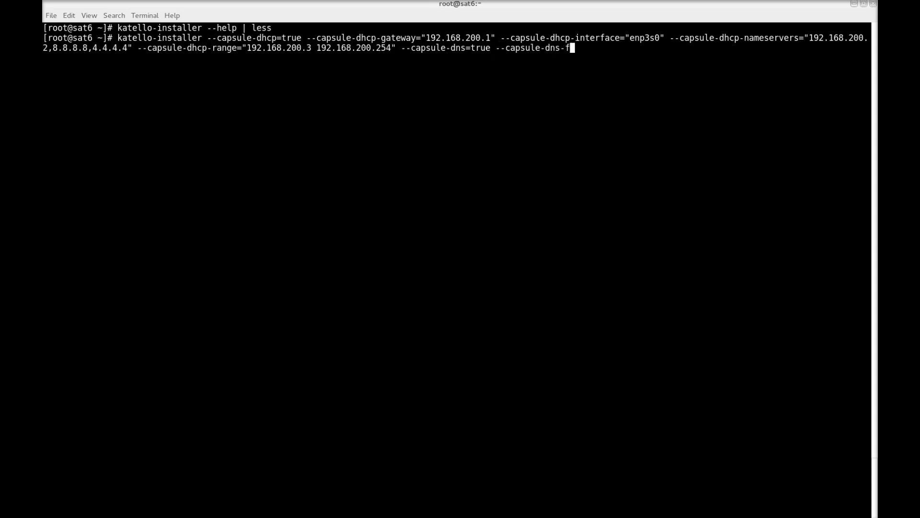
{"action": "type", "text": "orwarders=\"8.8.8.8; 4.4.4.4\""}
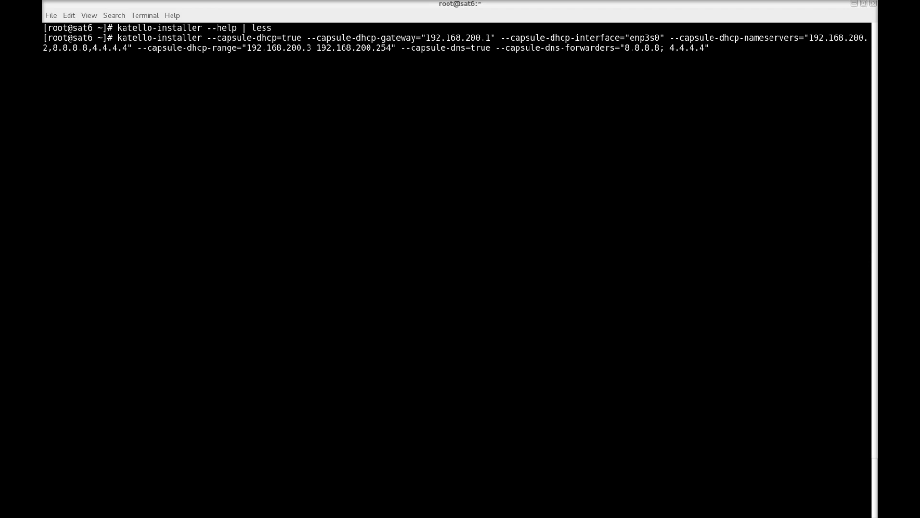
{"action": "type", "text": "--capsule-dns-interfac"}
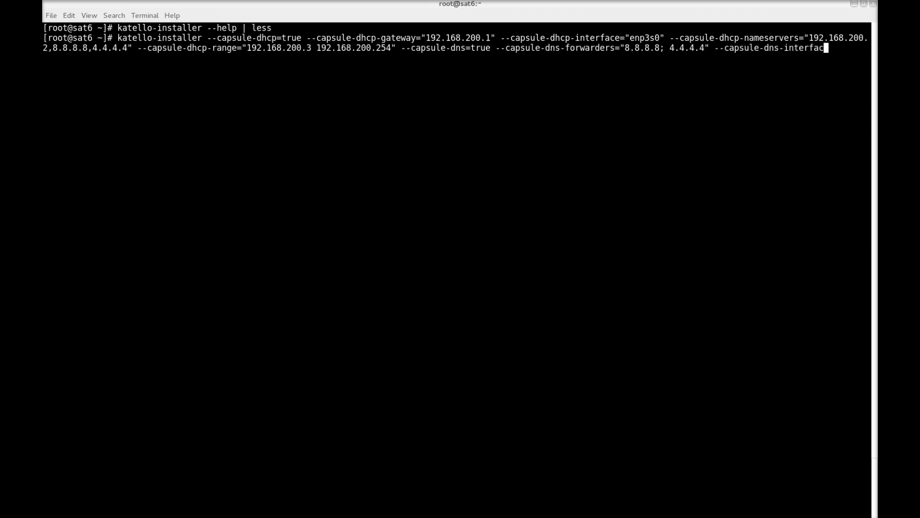
{"action": "type", "text": "=enp"}
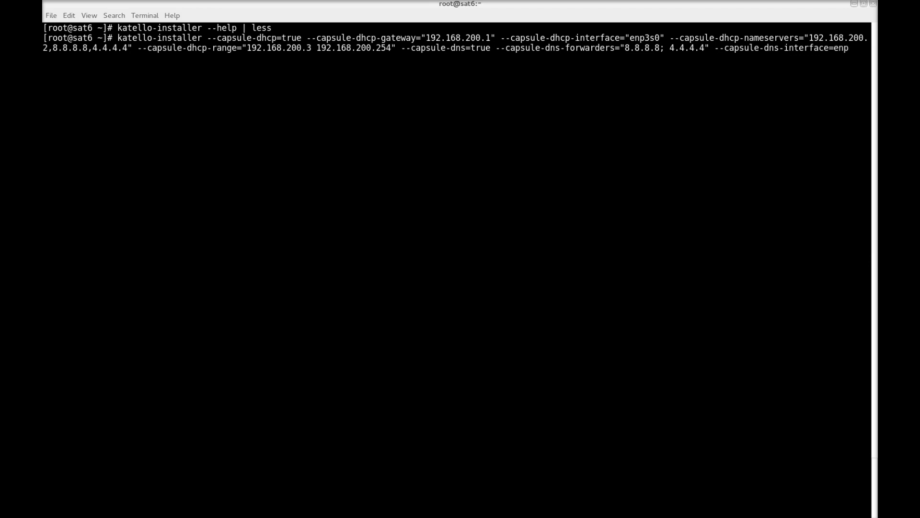
{"action": "type", "text": "3s0"}
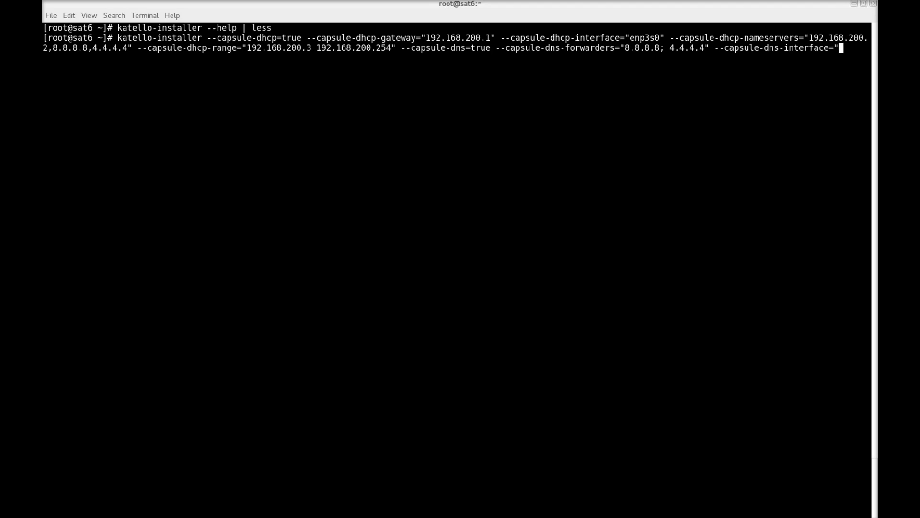
{"action": "type", "text": "enp3s0\""}
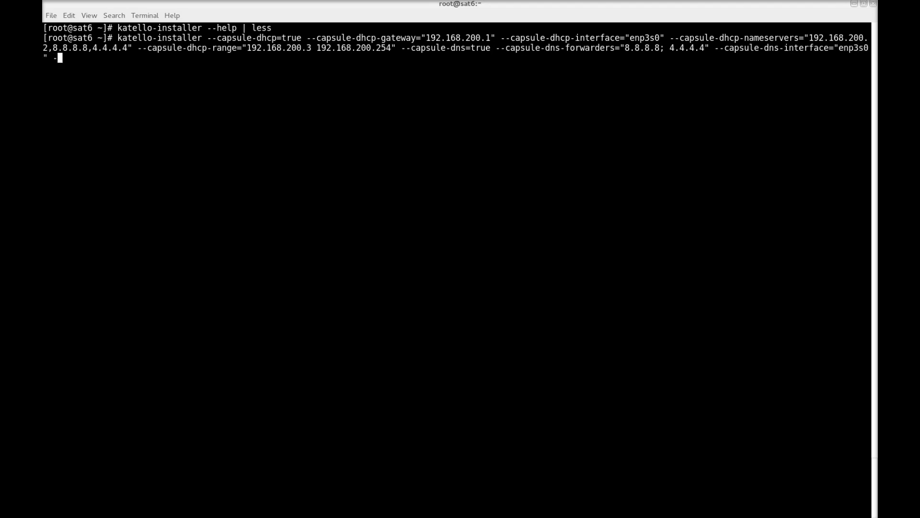
- Add the capsule DNS reverse zone 200.168.192.in-addr.arpa
{"action": "type", "text": "--capsule-d"}
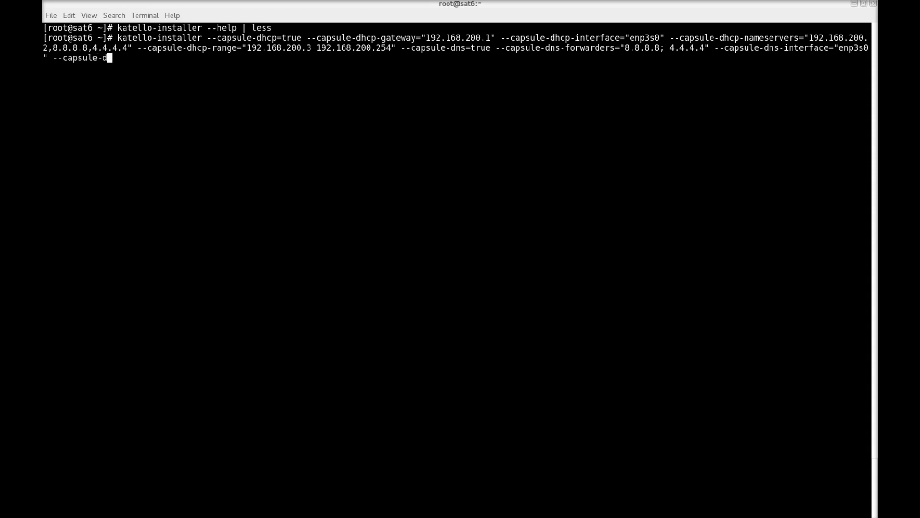
{"action": "type", "text": "ns-re"}
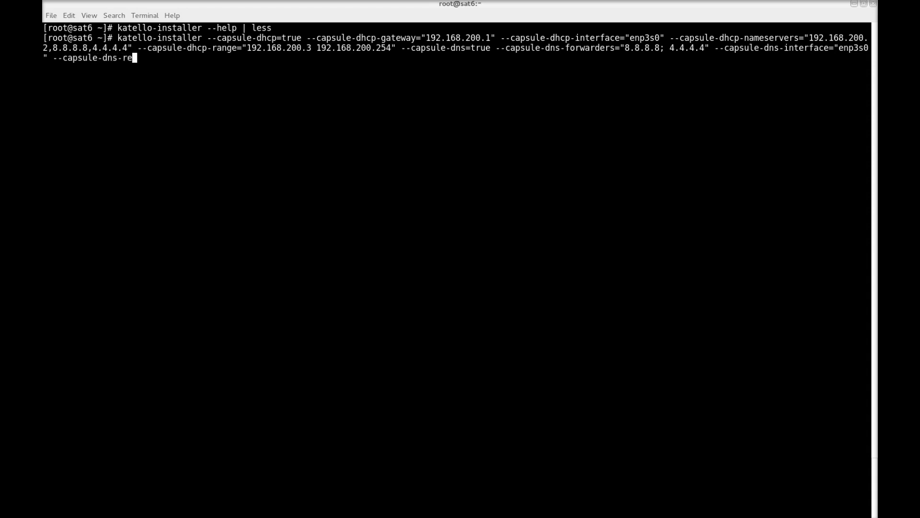
{"action": "type", "text": "verse=\""}
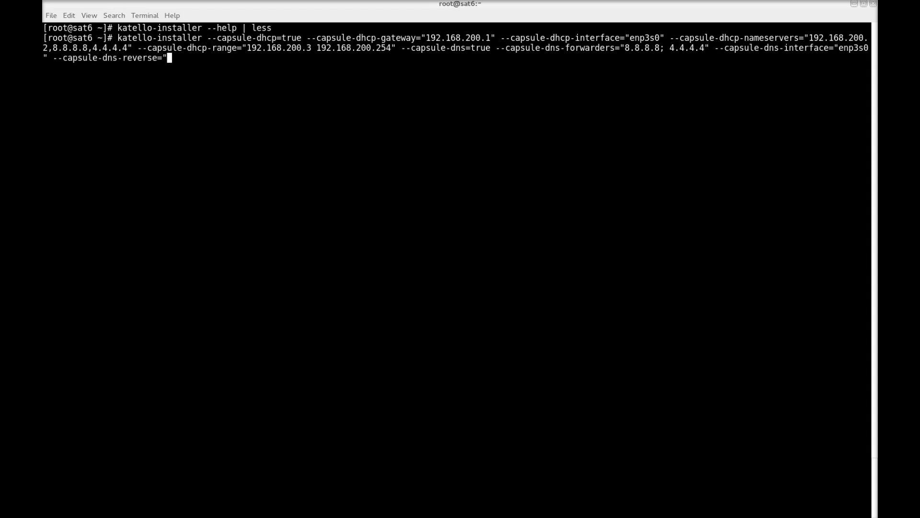
{"action": "type", "text": "200.1"}
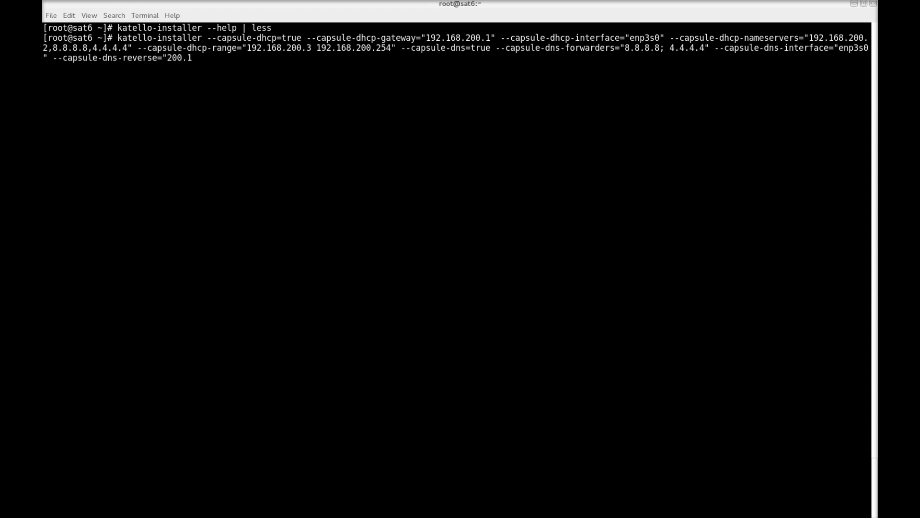
{"action": "type", "text": "68.192."}
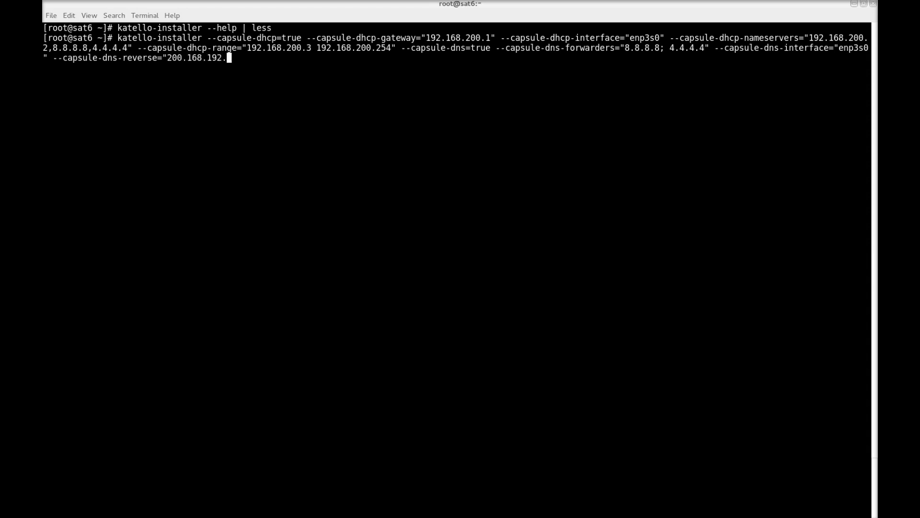
{"action": "type", "text": "in-addr.a"}
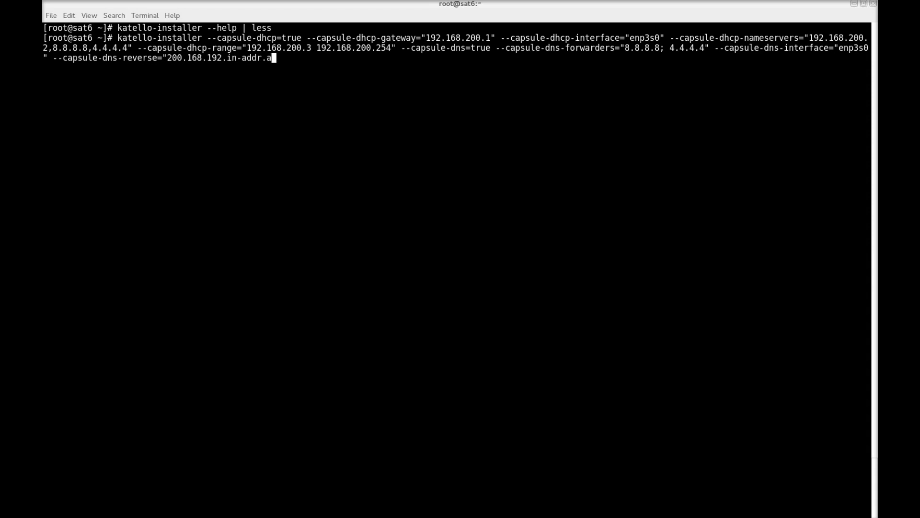
{"action": "type", "text": "rp"}
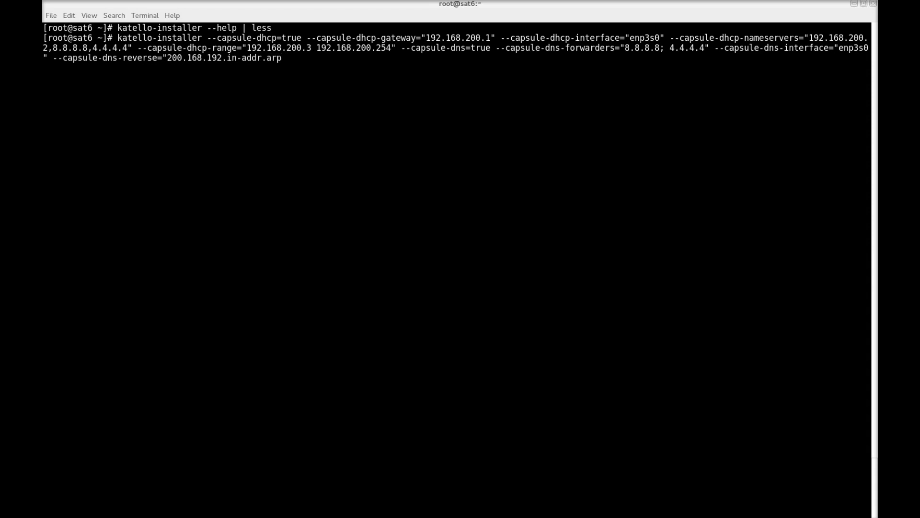
{"action": "type", "text": "\" --"}
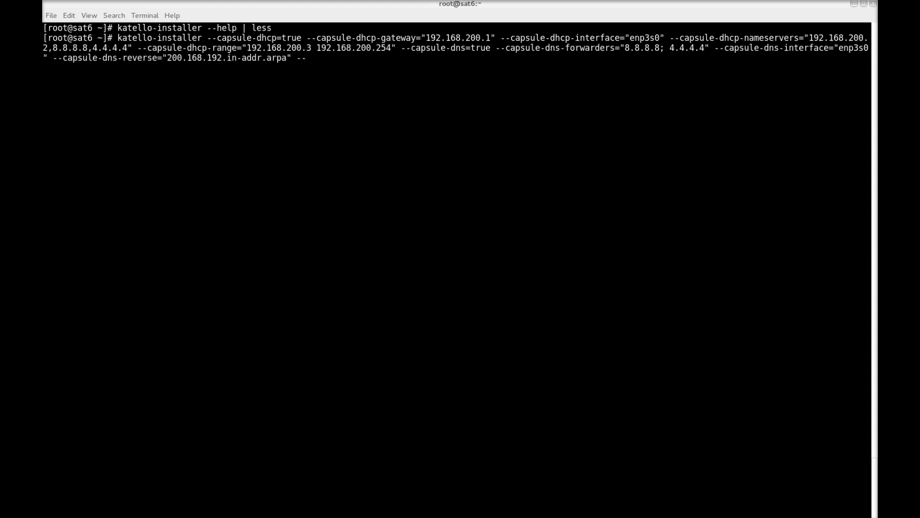
- Add the capsule DNS zone danssat6.net and begin the next capsule option
{"action": "type", "text": "capsule-dns-zon"}
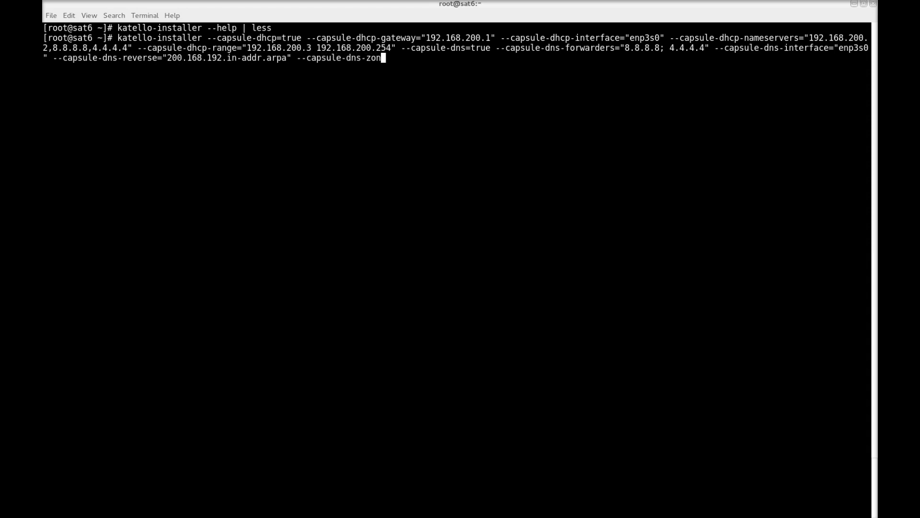
{"action": "type", "text": "e=\"dans"}
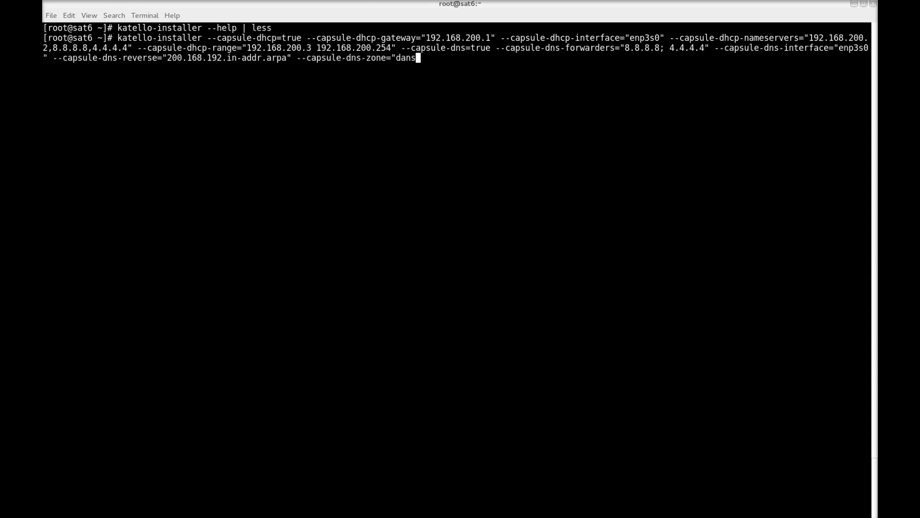
{"action": "type", "text": "sat6.net\""}
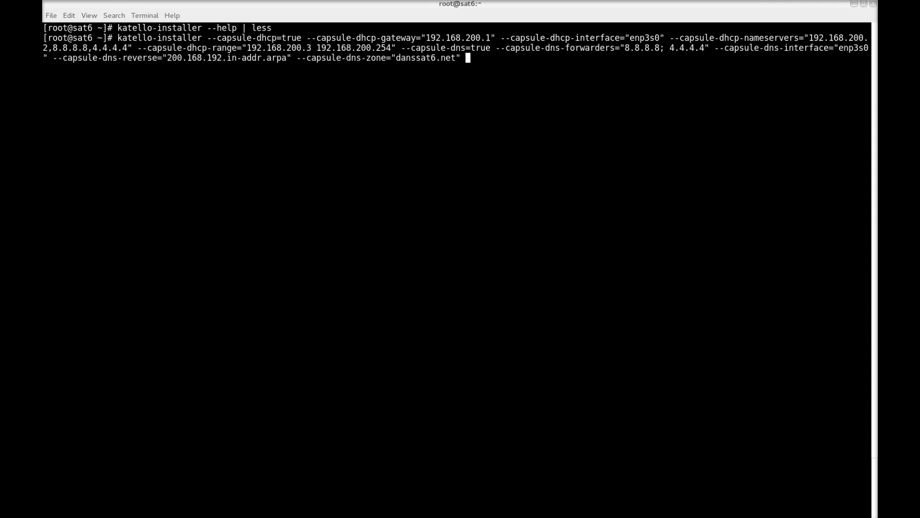
{"action": "type", "text": "--capsule"}
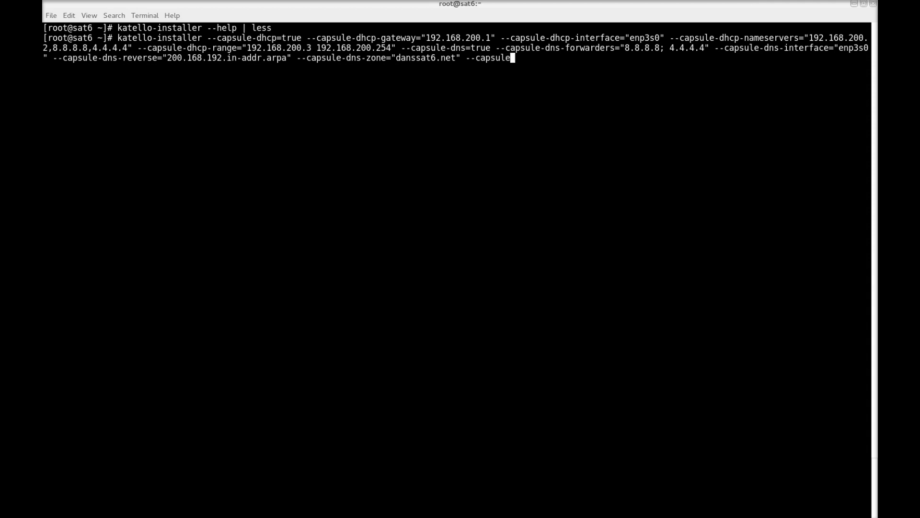
- Enable capsule TFTP with servername 192.168.200.2 and run the installer to success
{"action": "type", "text": "-tftp="}
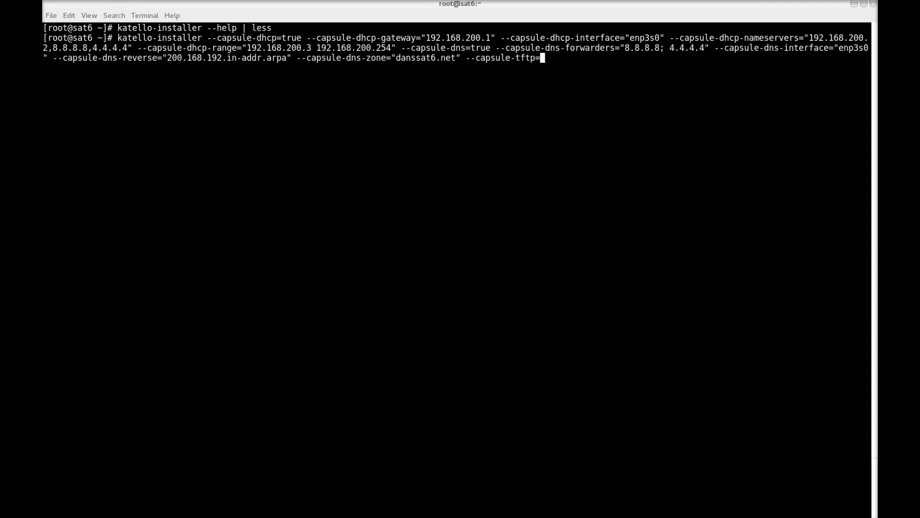
{"action": "type", "text": "true --ca"}
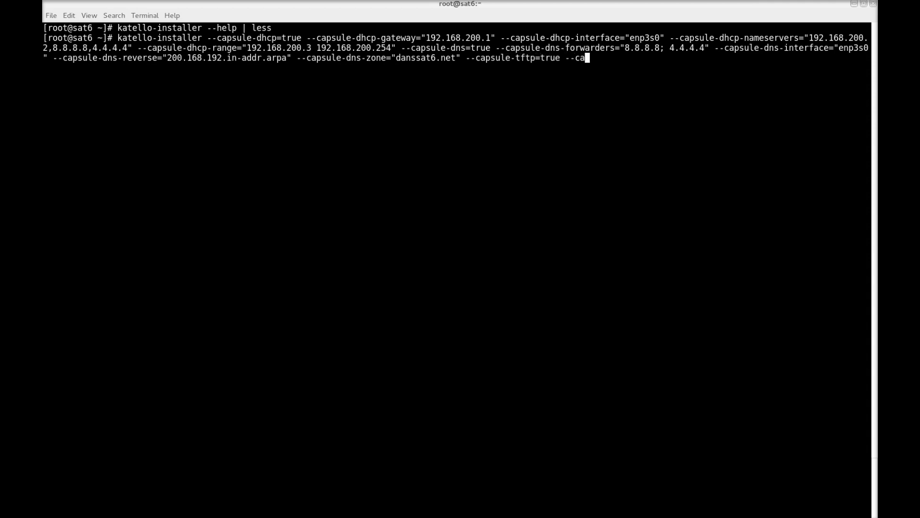
{"action": "type", "text": "psule-"}
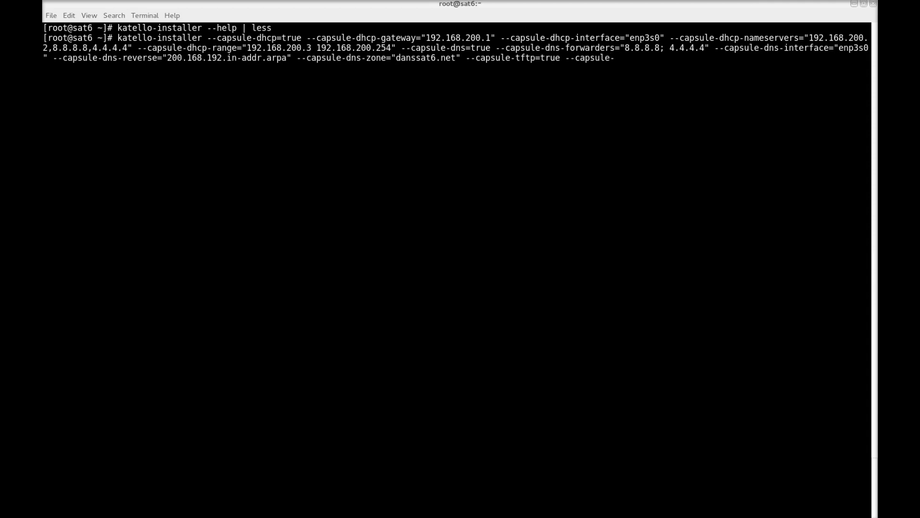
{"action": "type", "text": "tftp"}
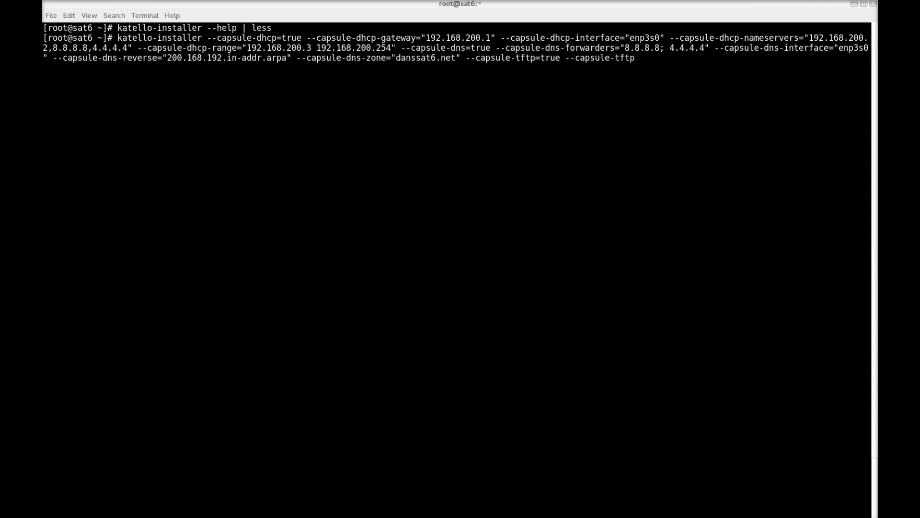
{"action": "type", "text": "-servername=\""}
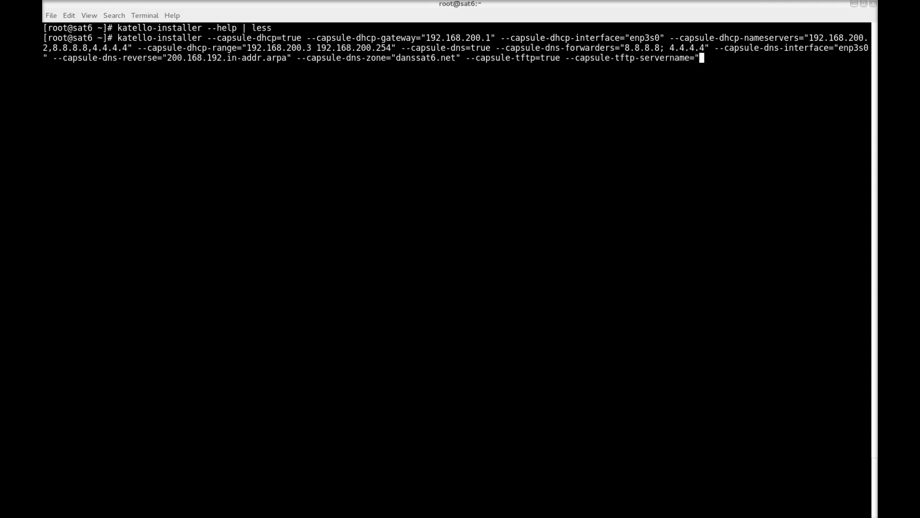
{"action": "type", "text": "192.168.200.2"}
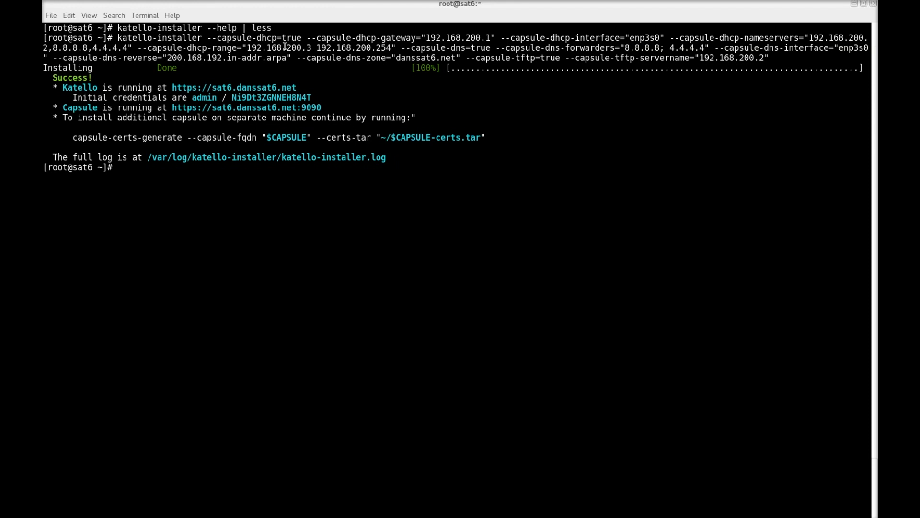
- Copy the generated admin password from the installer output for the Satellite login
{"action": "double_click", "coordinate": [270, 98]}
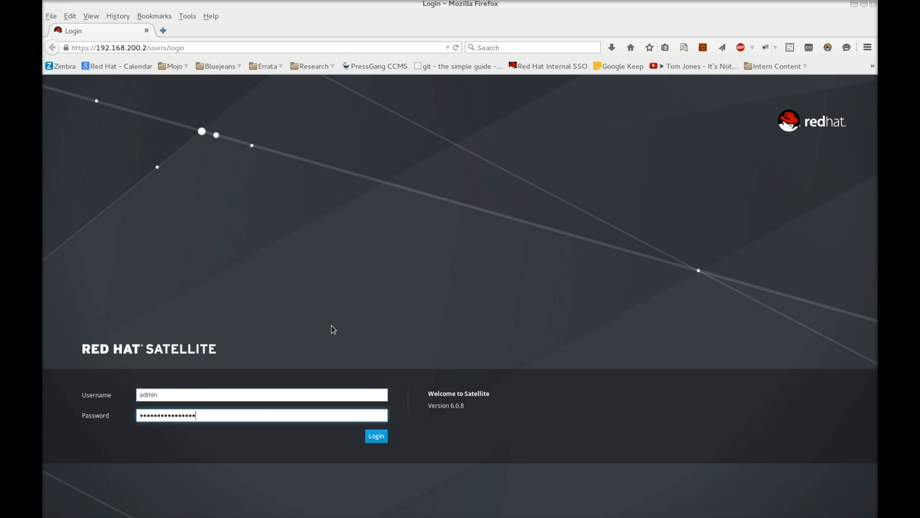
- Log in to Satellite as admin and reach the Welcome page
{"action": "left_click", "coordinate": [375, 436]}
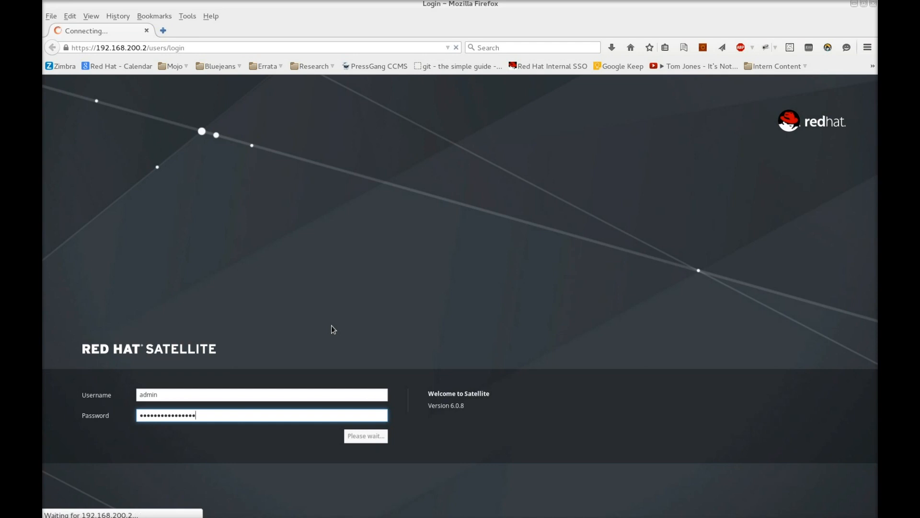
{"action": "left_click", "coordinate": [364, 435]}
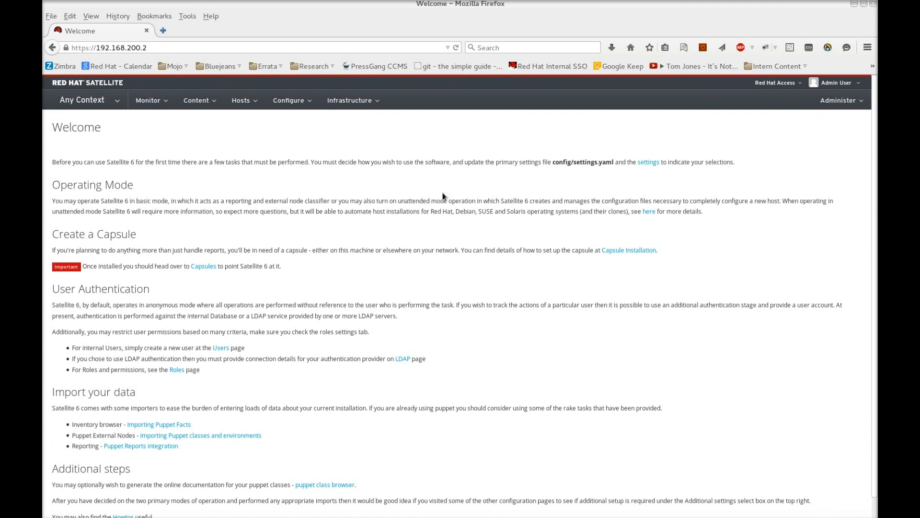
- Go to Infrastructure > Capsules and highlight sat6.danssat6.net's TFTP, DNS, DHCP features
{"action": "left_click", "coordinate": [350, 100]}
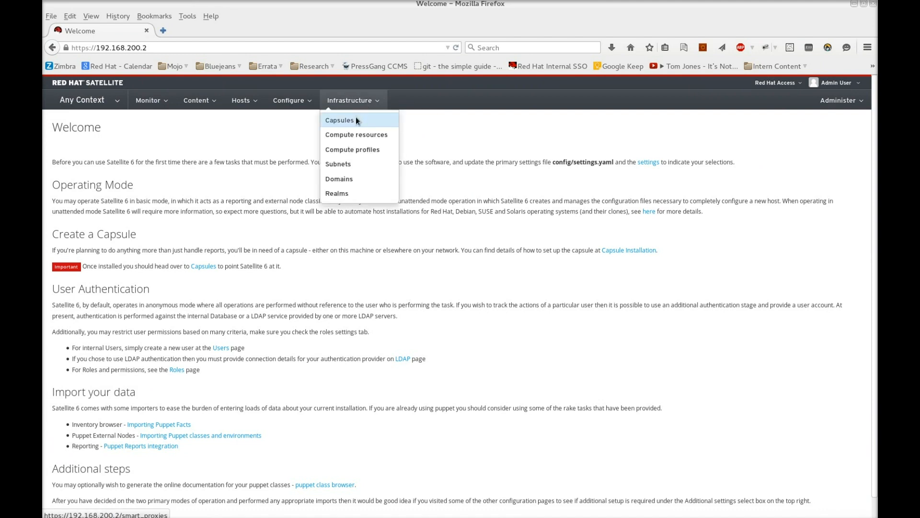
{"action": "left_click", "coordinate": [339, 121]}
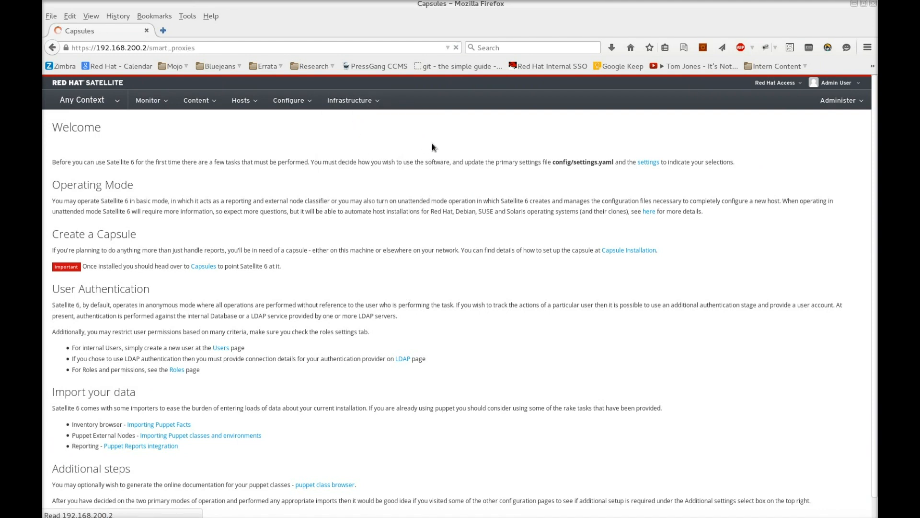
{"action": "left_click", "coordinate": [203, 265]}
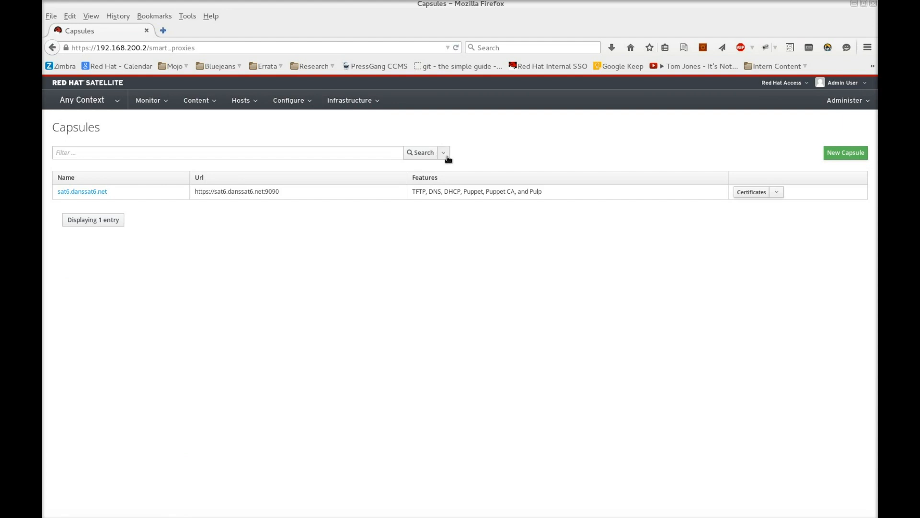
{"action": "double_click", "coordinate": [417, 190]}
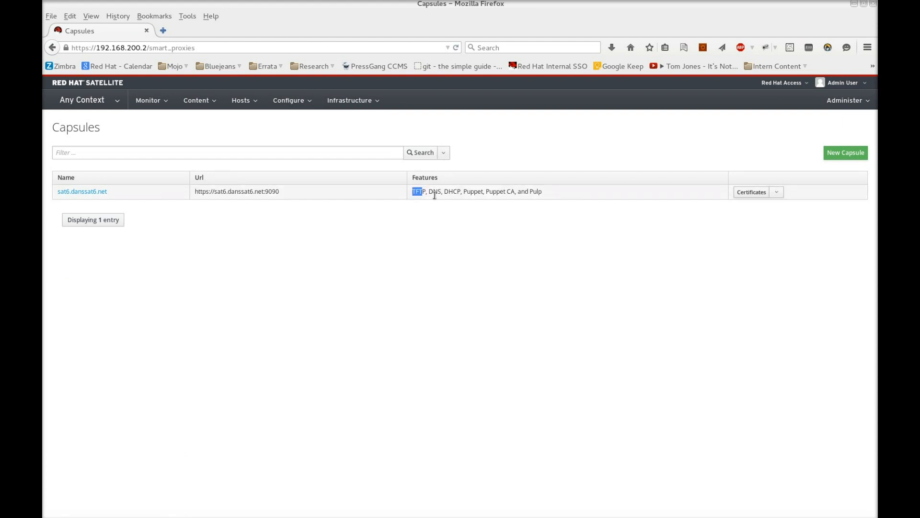